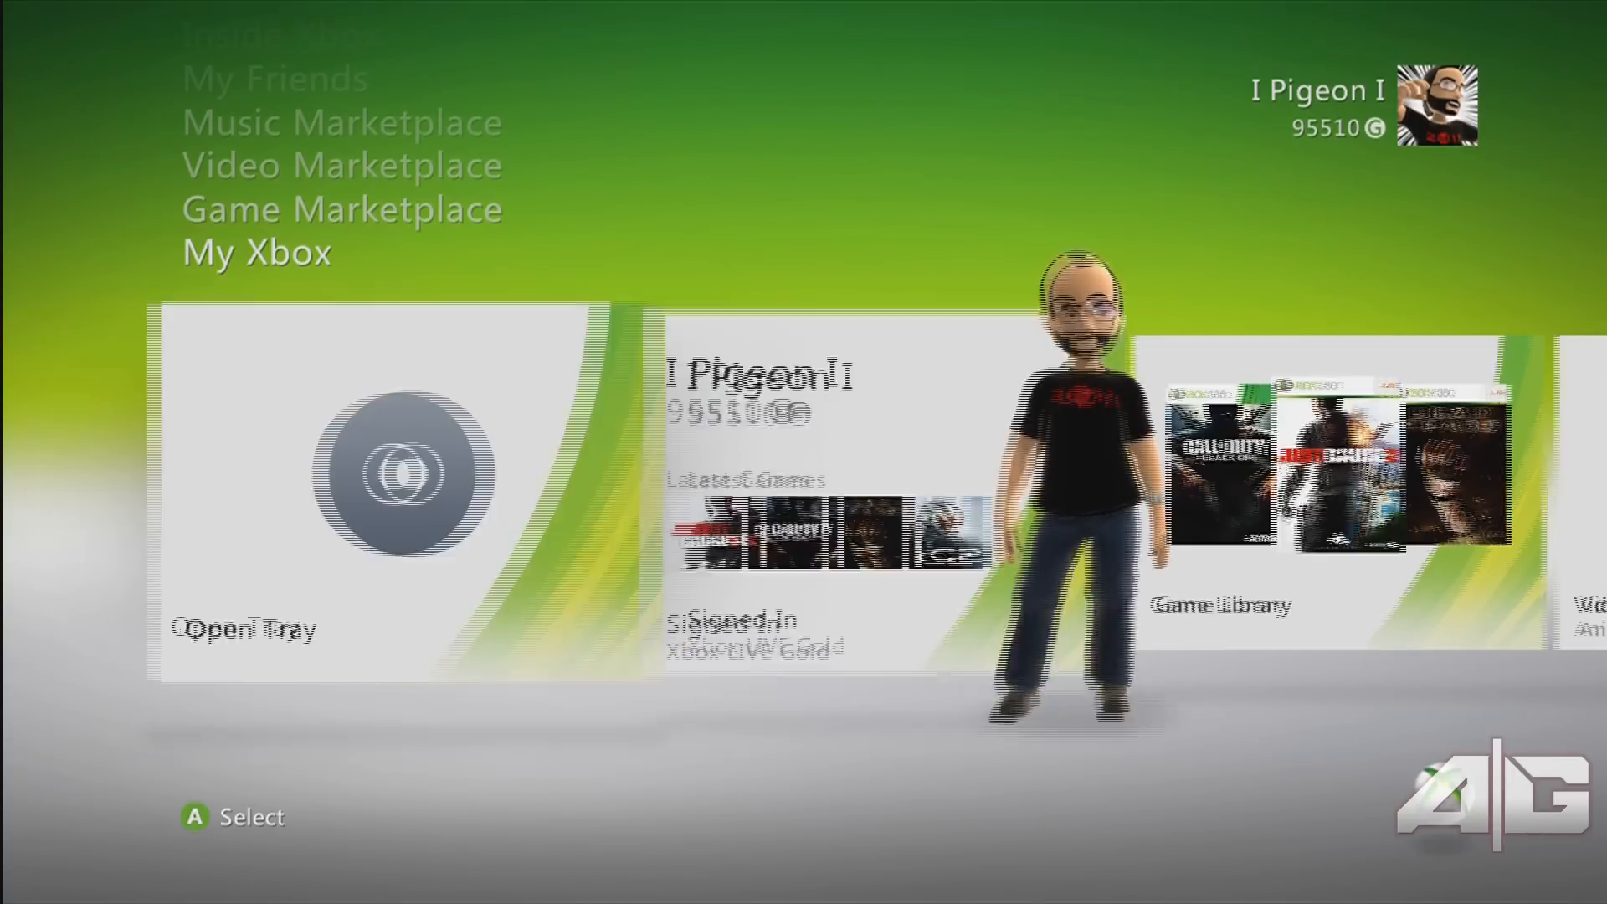
Reach the USB storage device's configuration options via System Settings > Memory
{"action": "scroll", "scroll_direction": "right", "scroll_amount": 3}
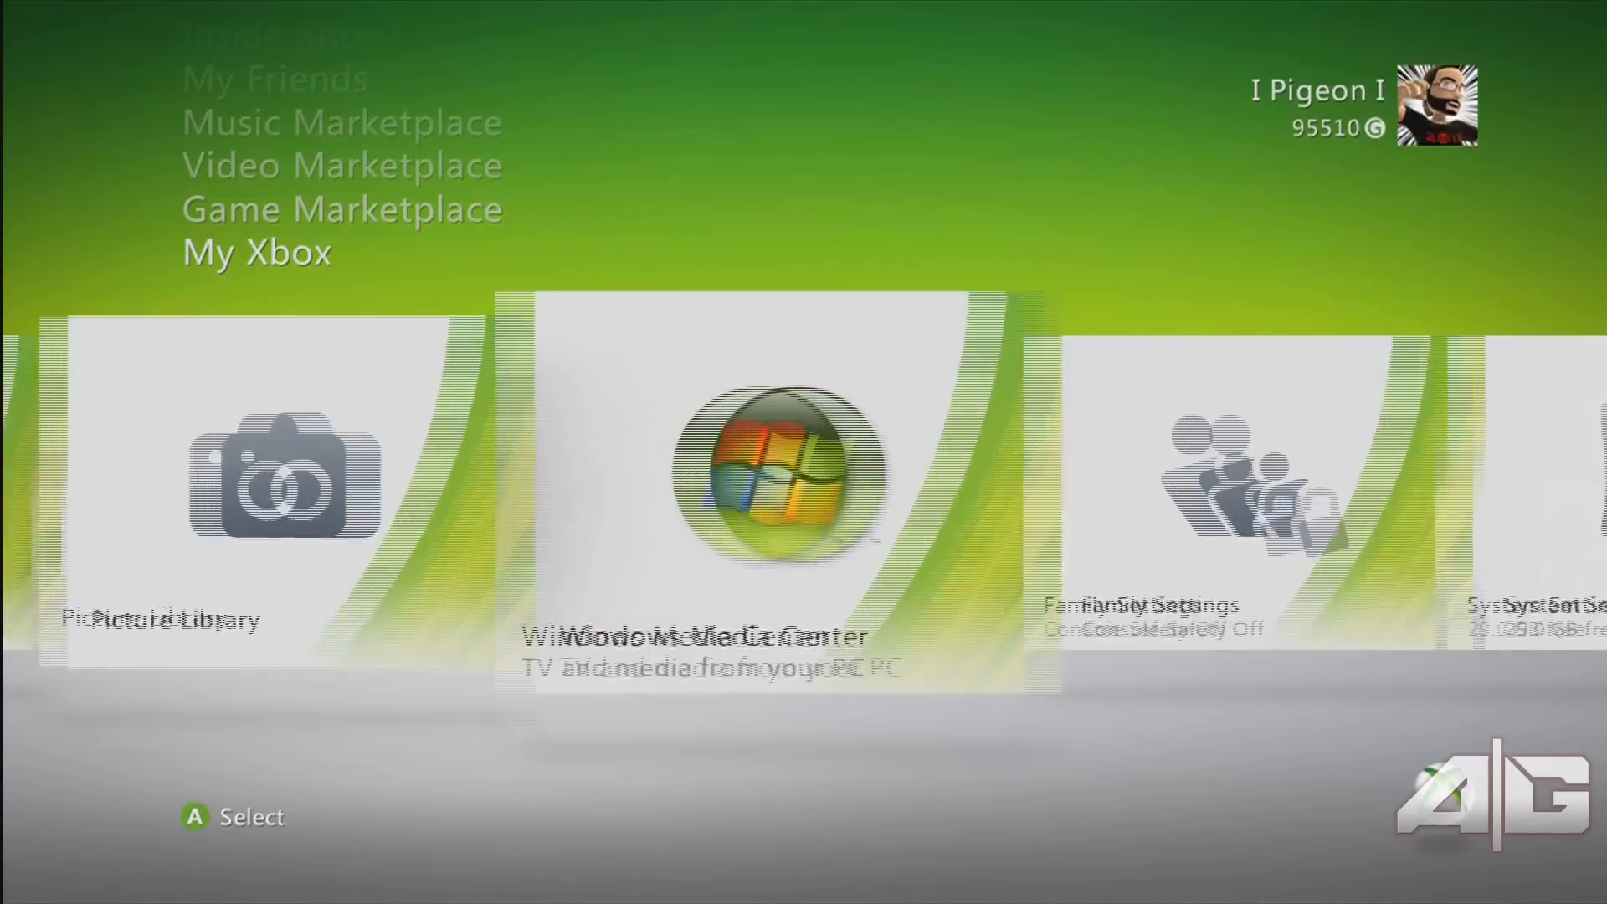
{"action": "scroll", "scroll_direction": "right", "scroll_amount": 3}
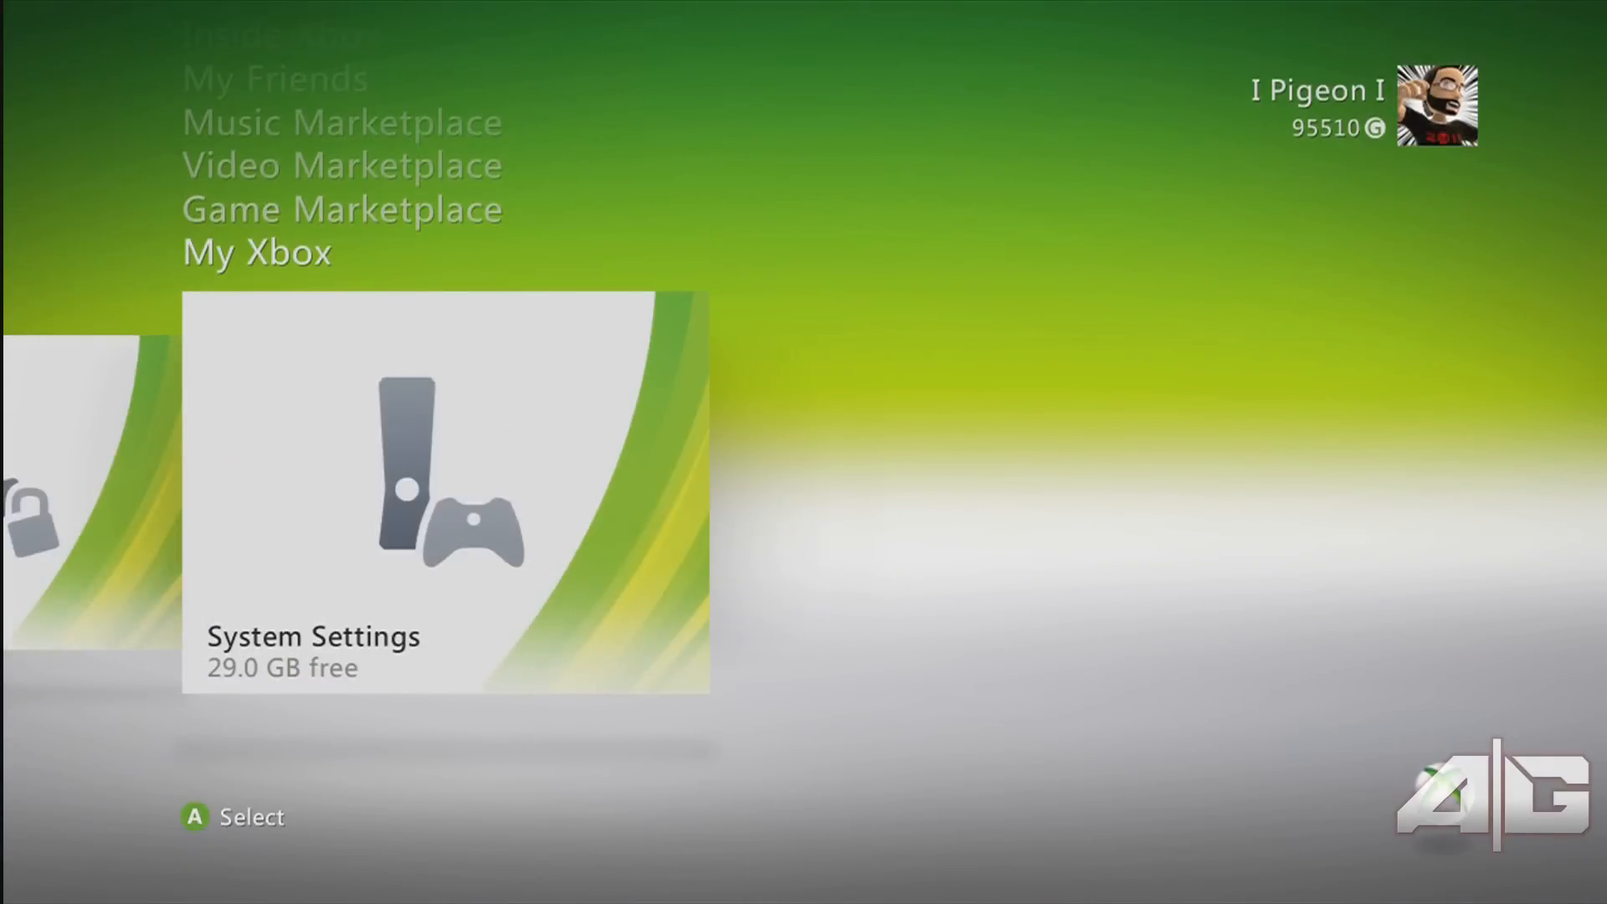
{"action": "left_click", "coordinate": [443, 492]}
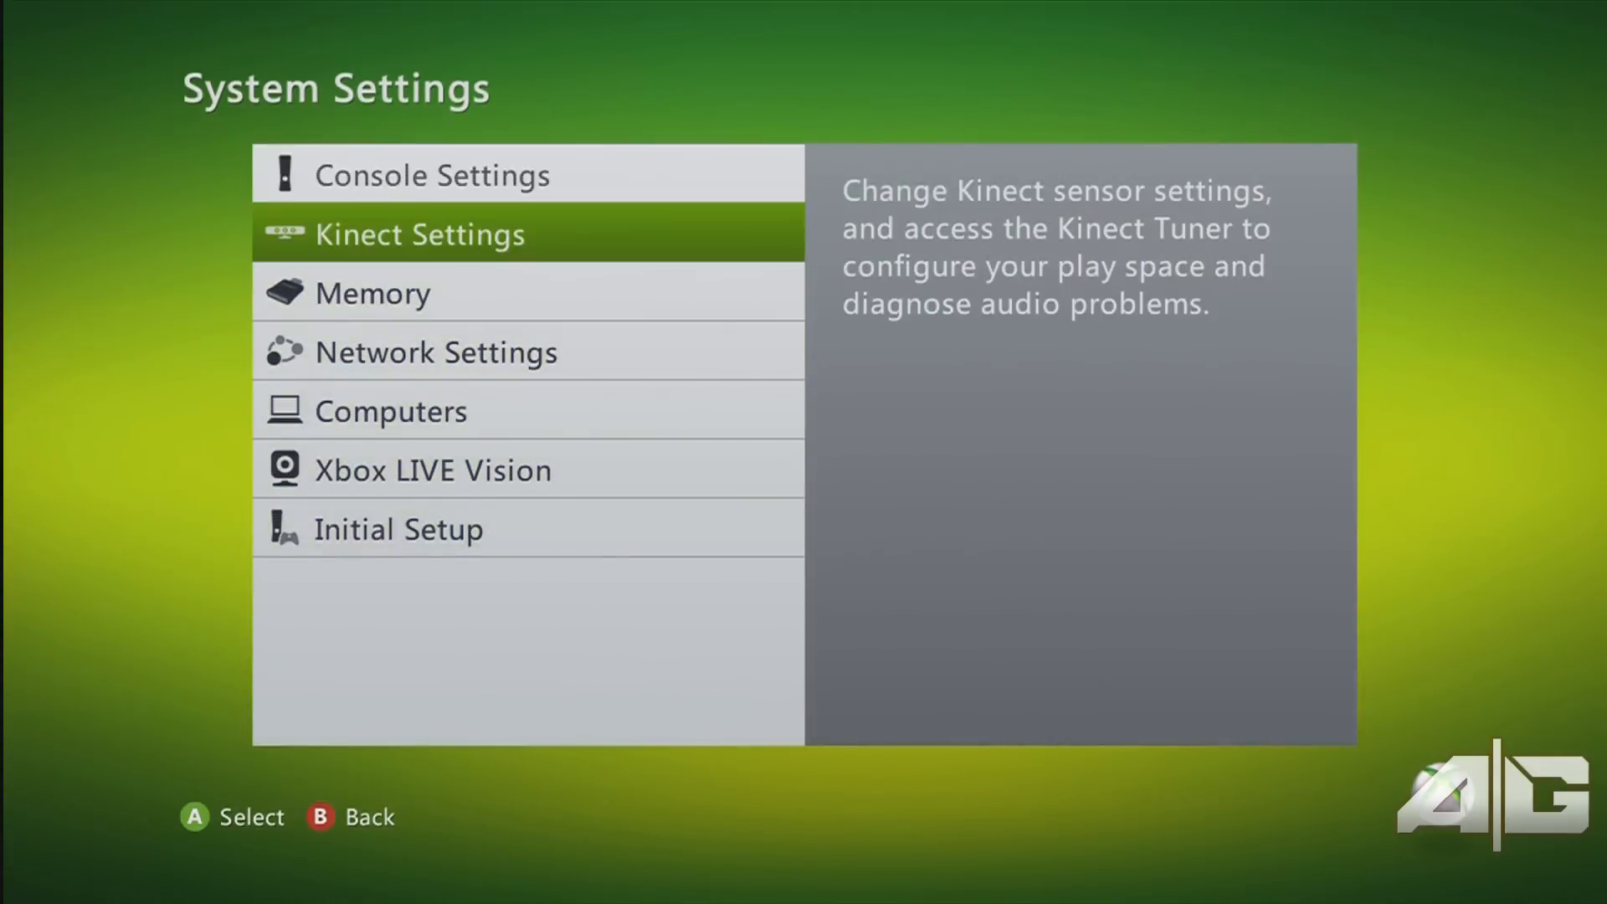
{"action": "left_click", "coordinate": [372, 293]}
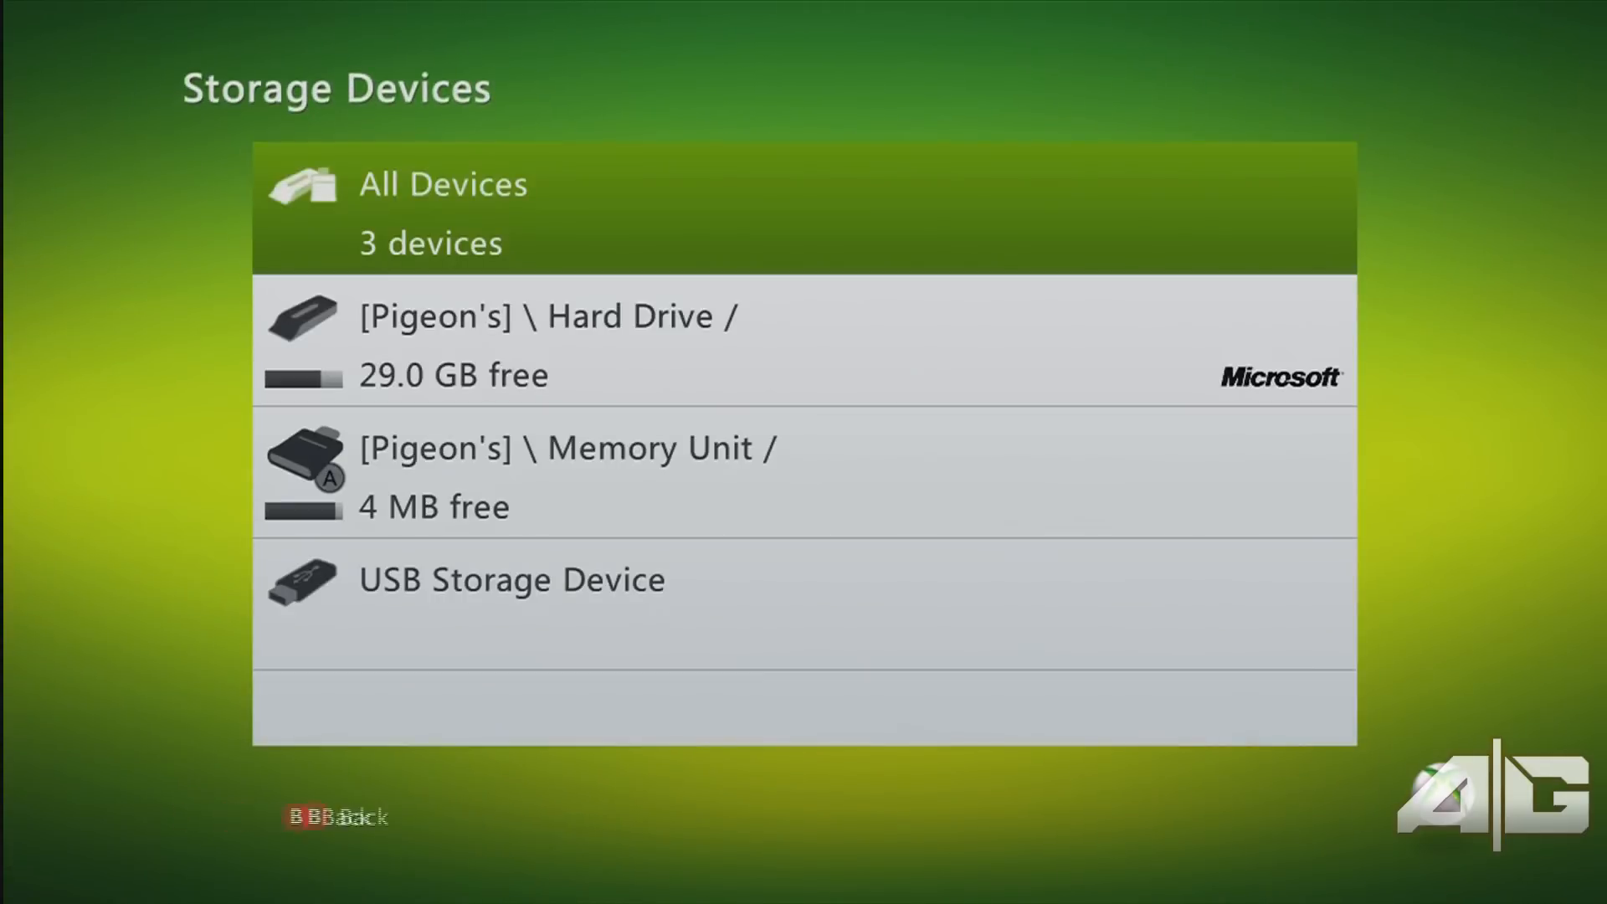
{"action": "scroll", "scroll_direction": "down", "scroll_amount": 3}
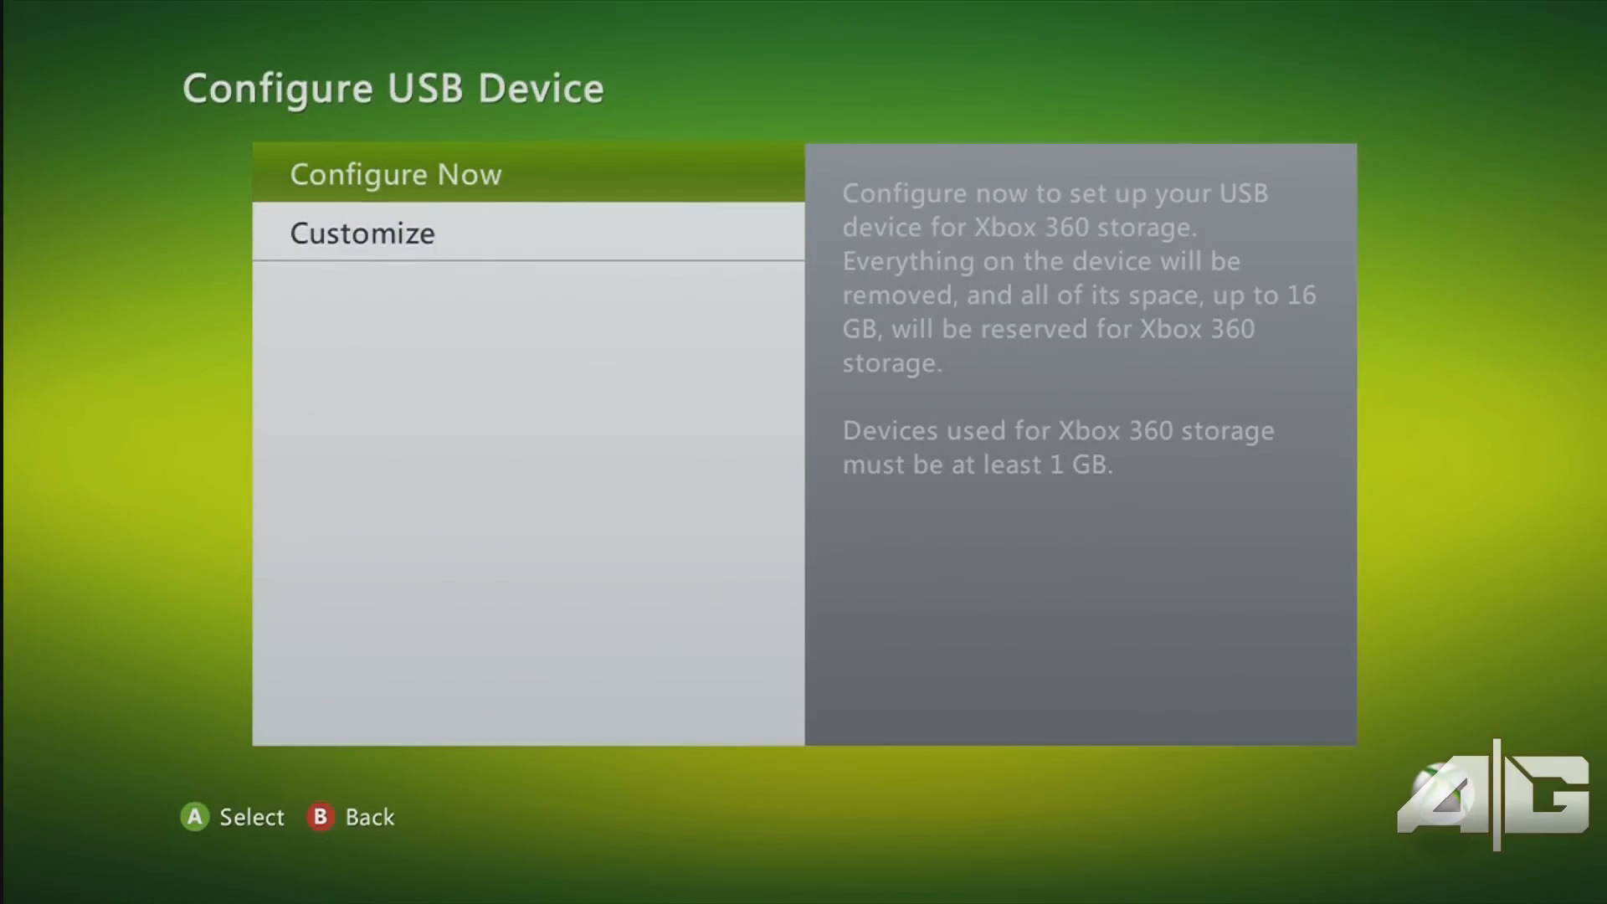
Configure the USB drive now as Xbox 360 storage
{"action": "left_click", "coordinate": [395, 173]}
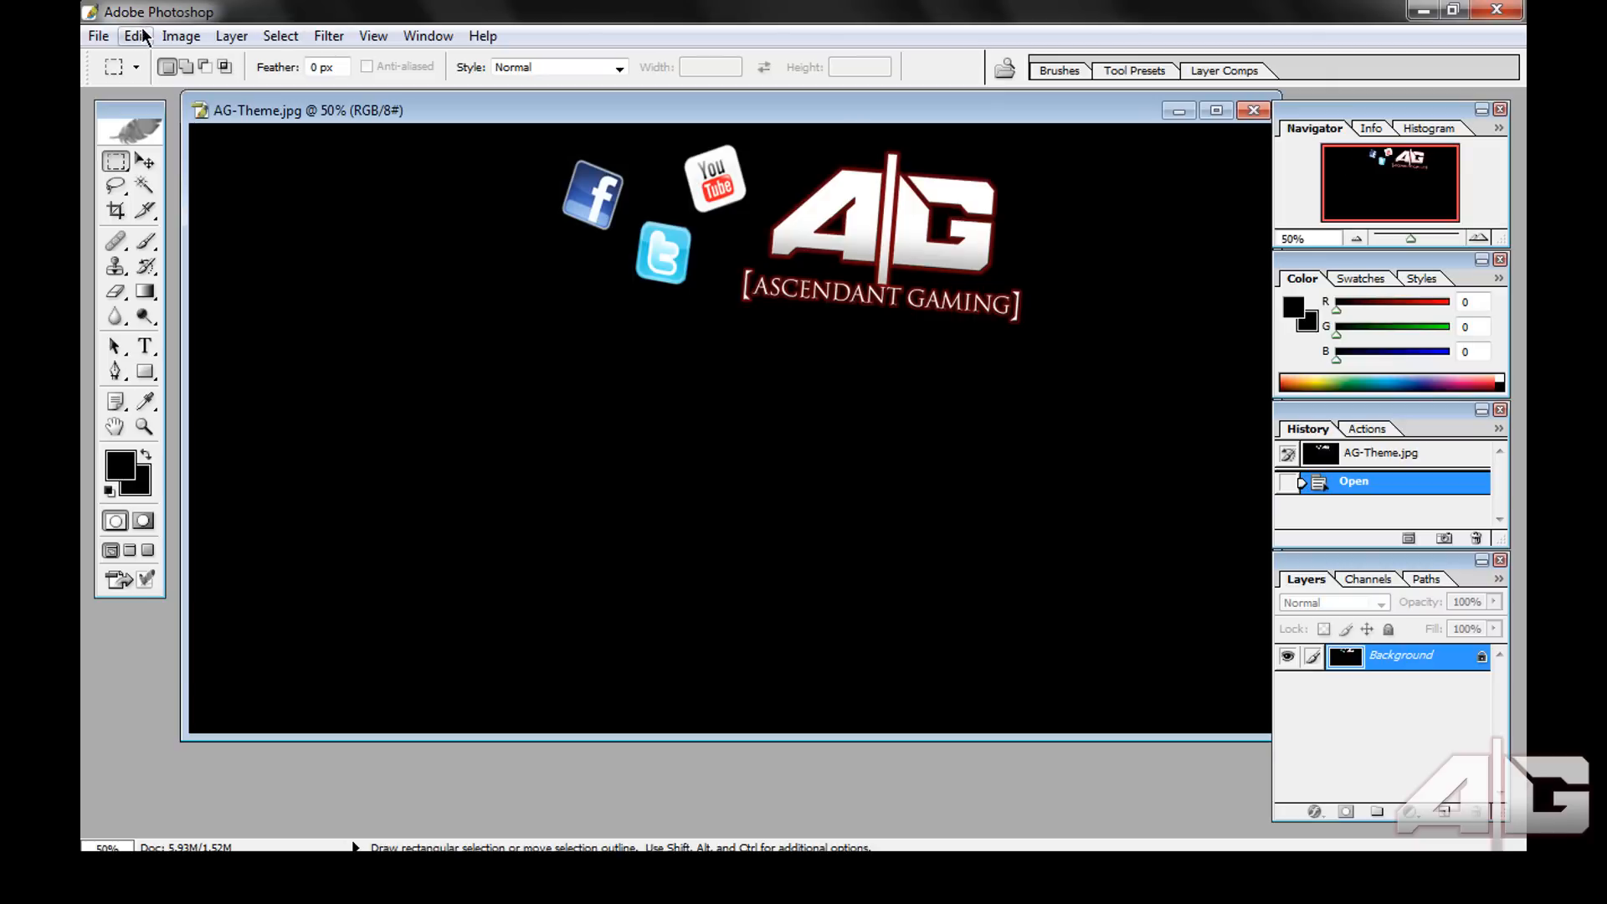
Export AG-Theme via Save for Web as maximum-quality JPEG with Local Disk (F:) as destination
{"action": "left_click", "coordinate": [97, 35]}
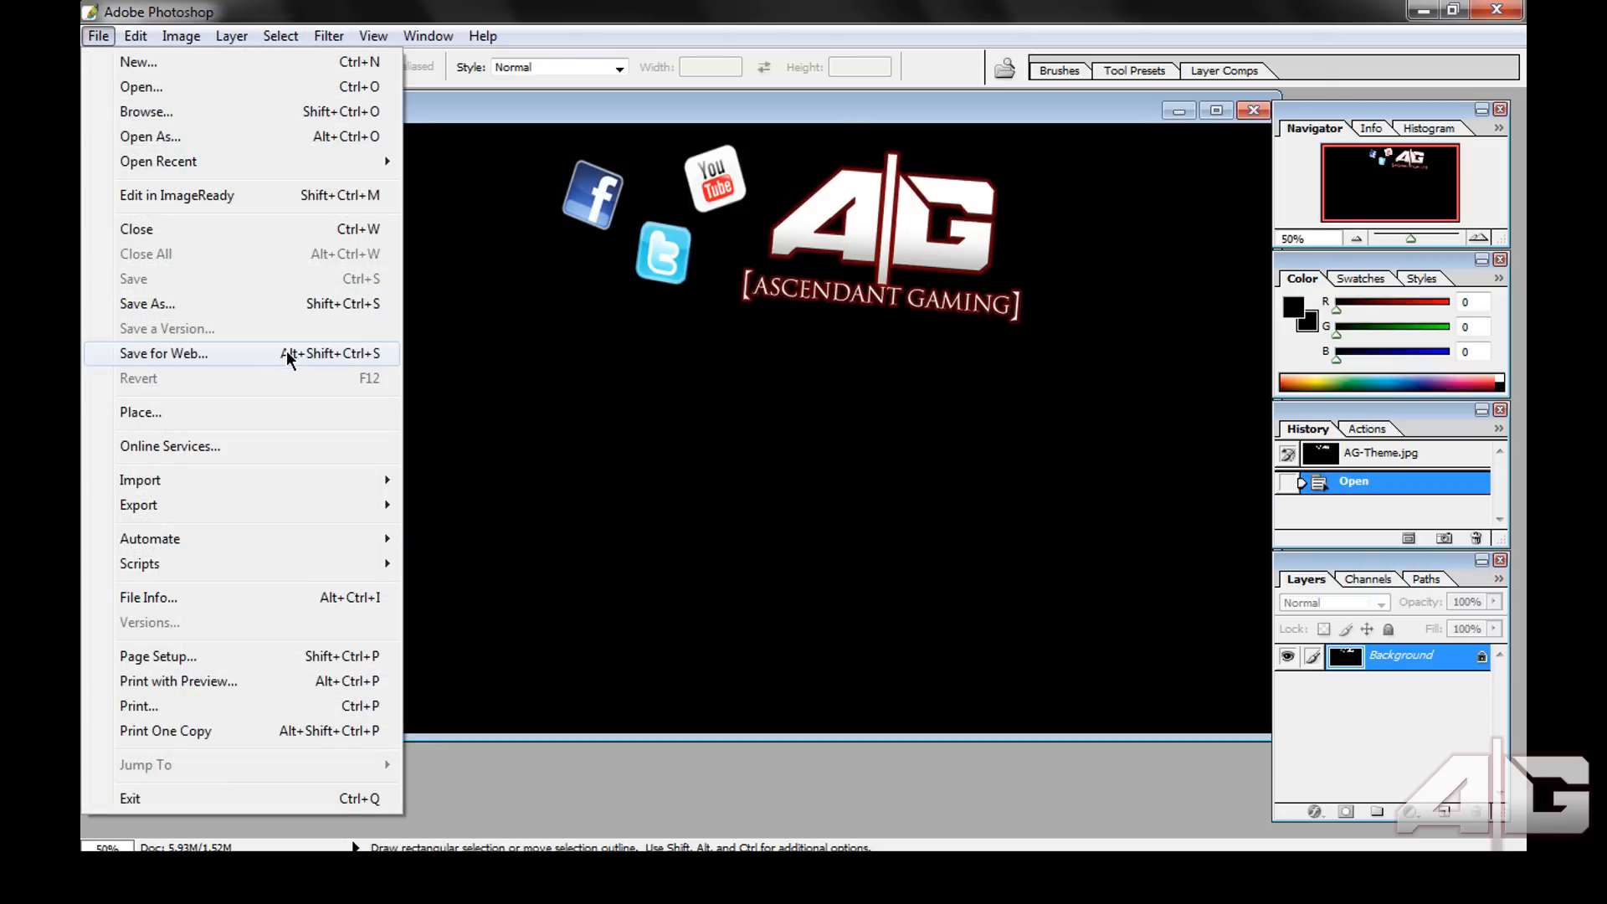
{"action": "left_click", "coordinate": [163, 353]}
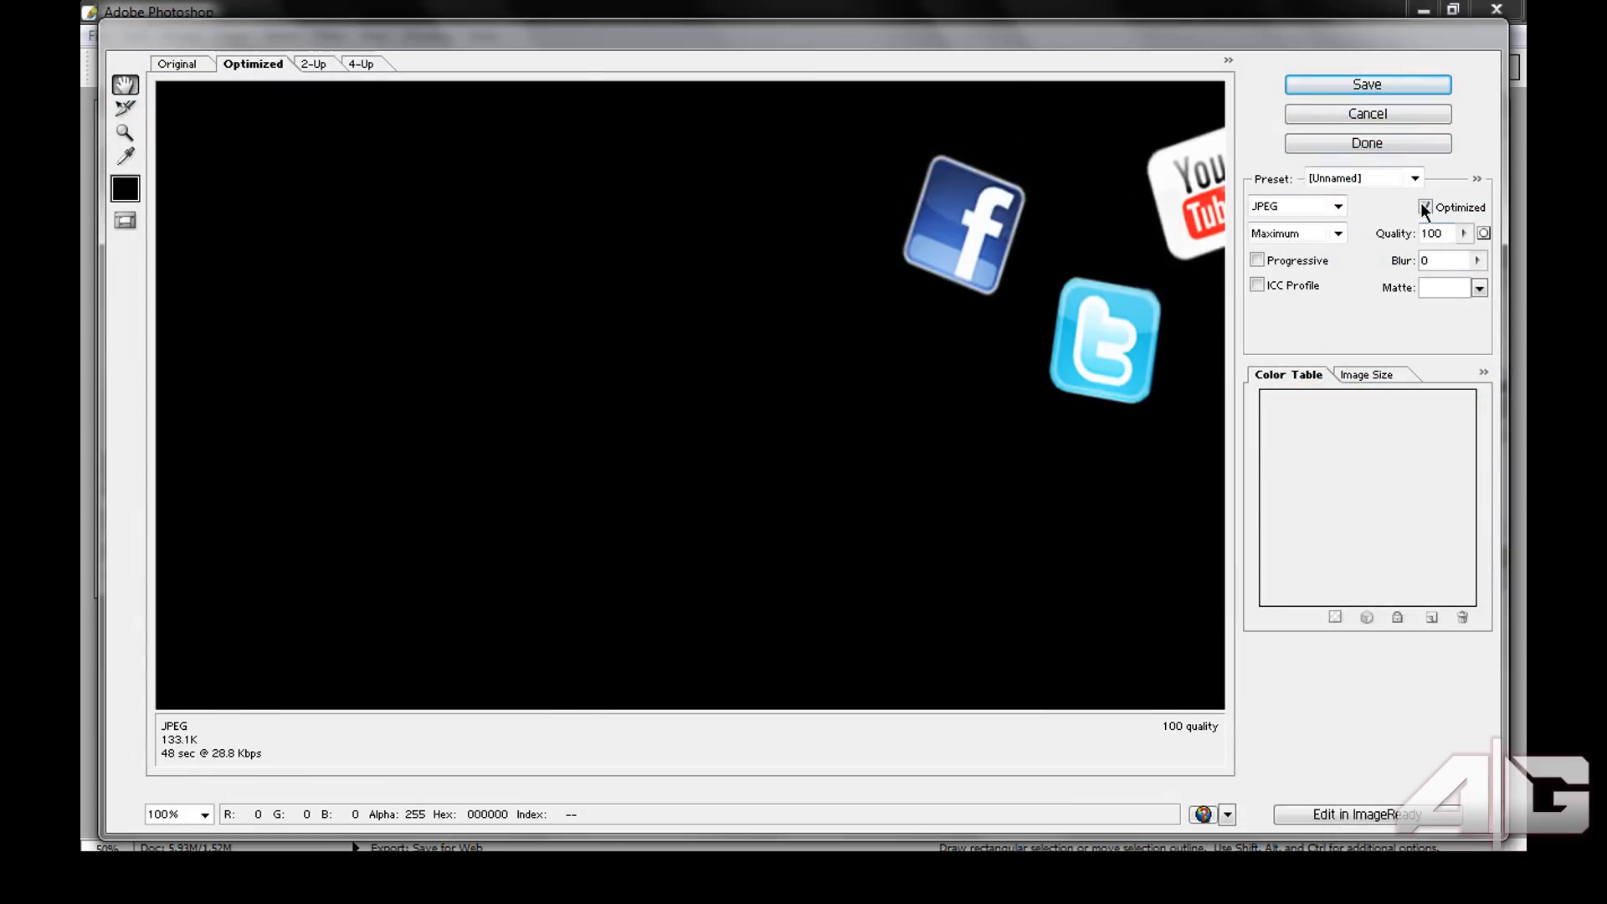
{"action": "left_click", "coordinate": [1365, 84]}
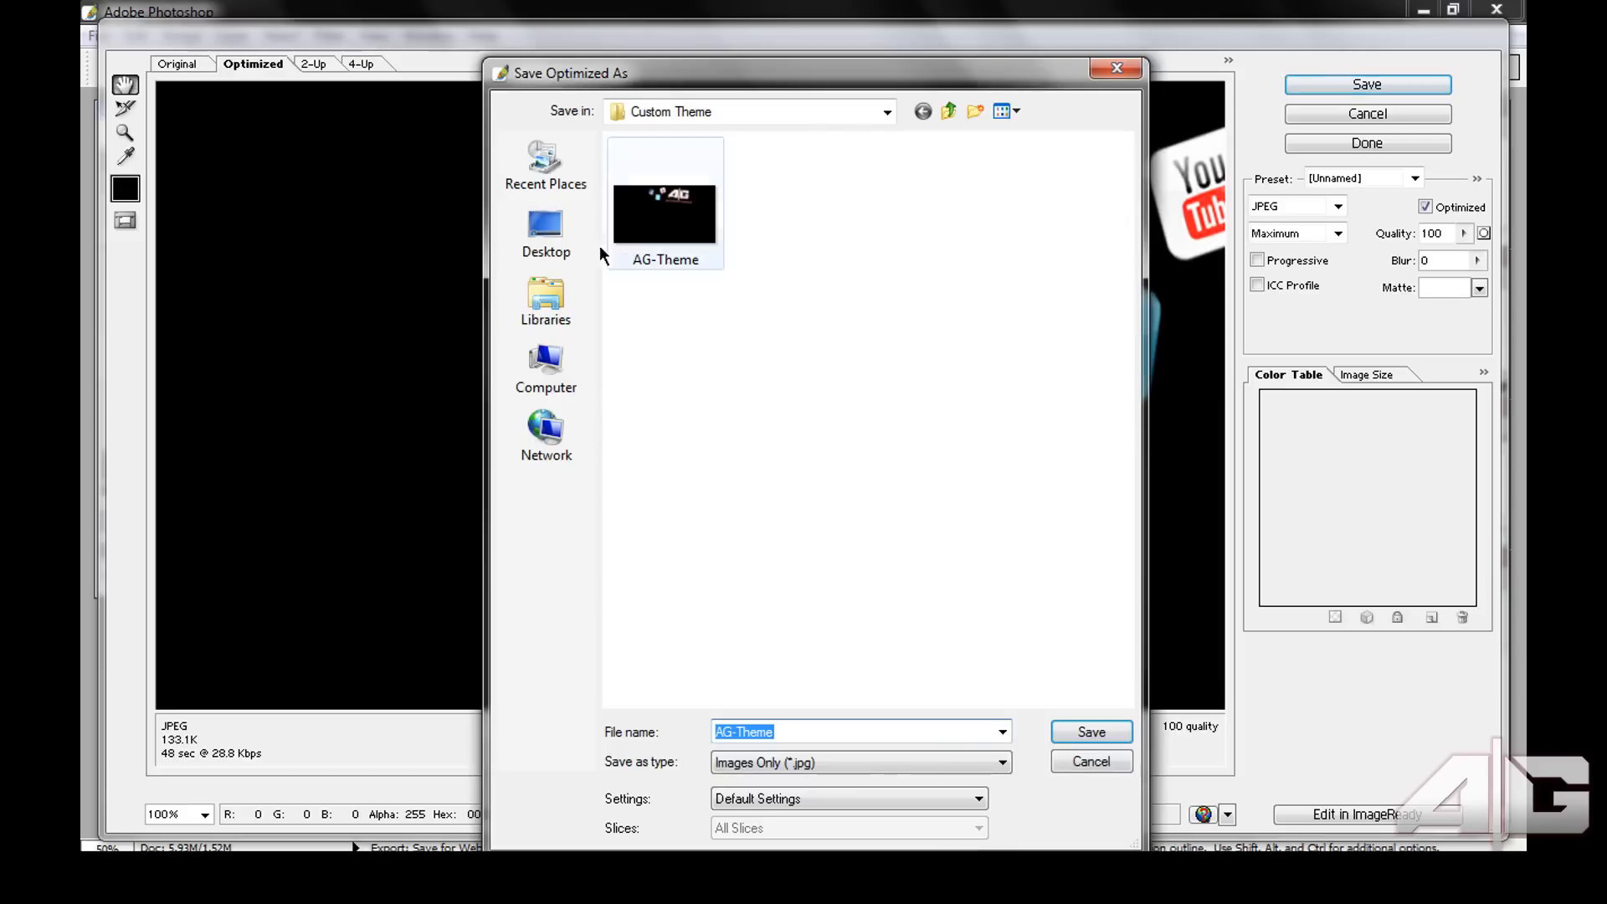
{"action": "left_click", "coordinate": [545, 367]}
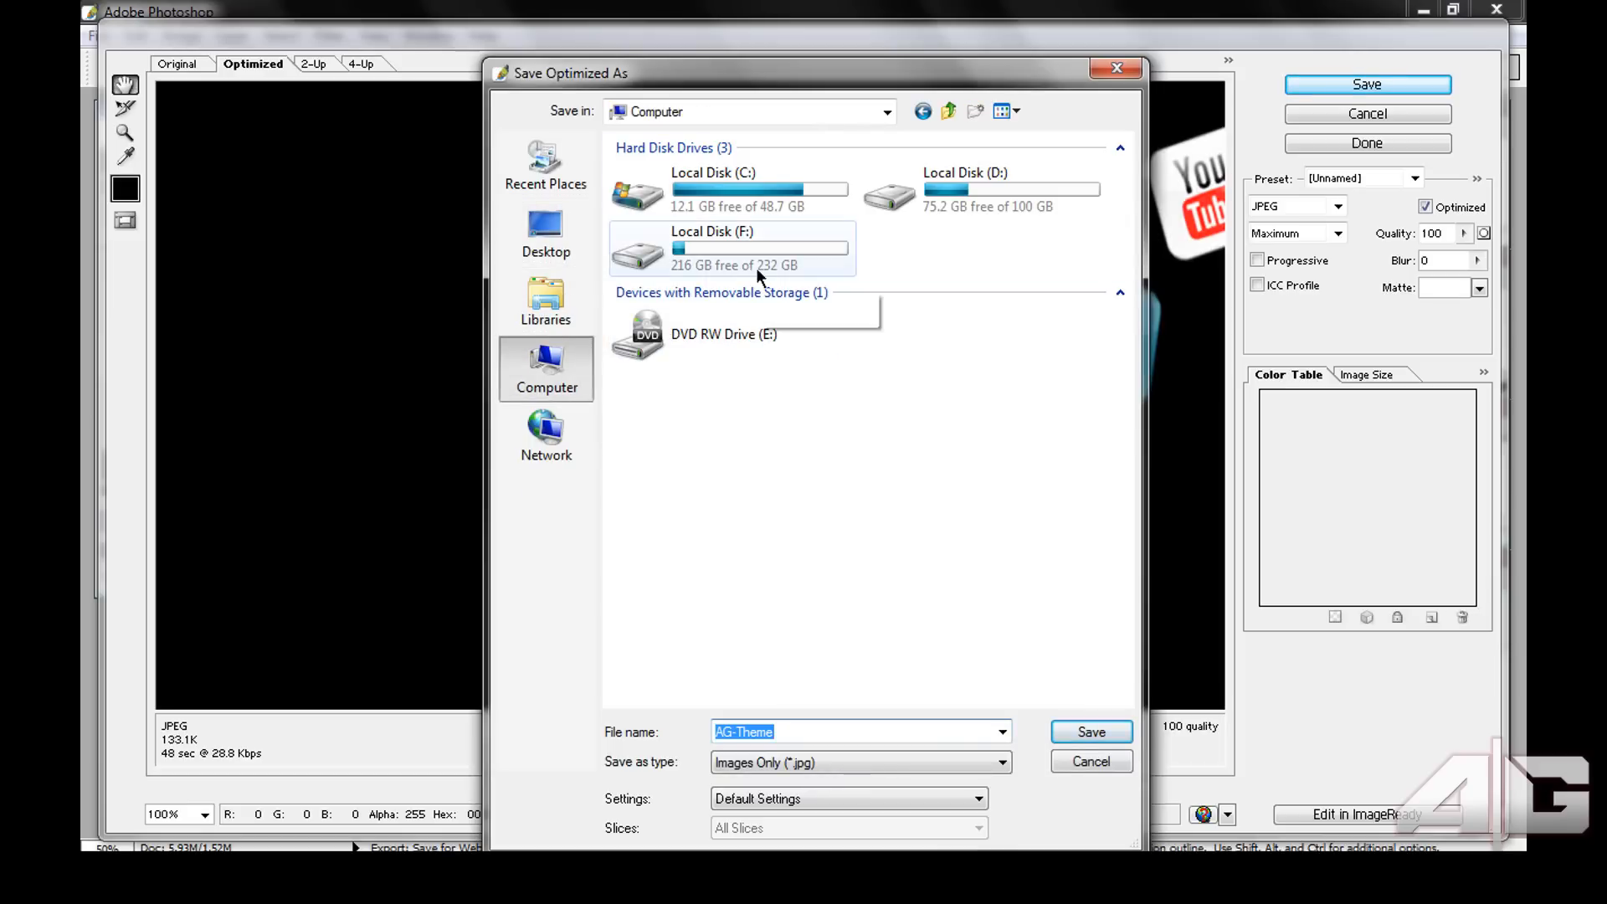
{"action": "double_click", "coordinate": [713, 246]}
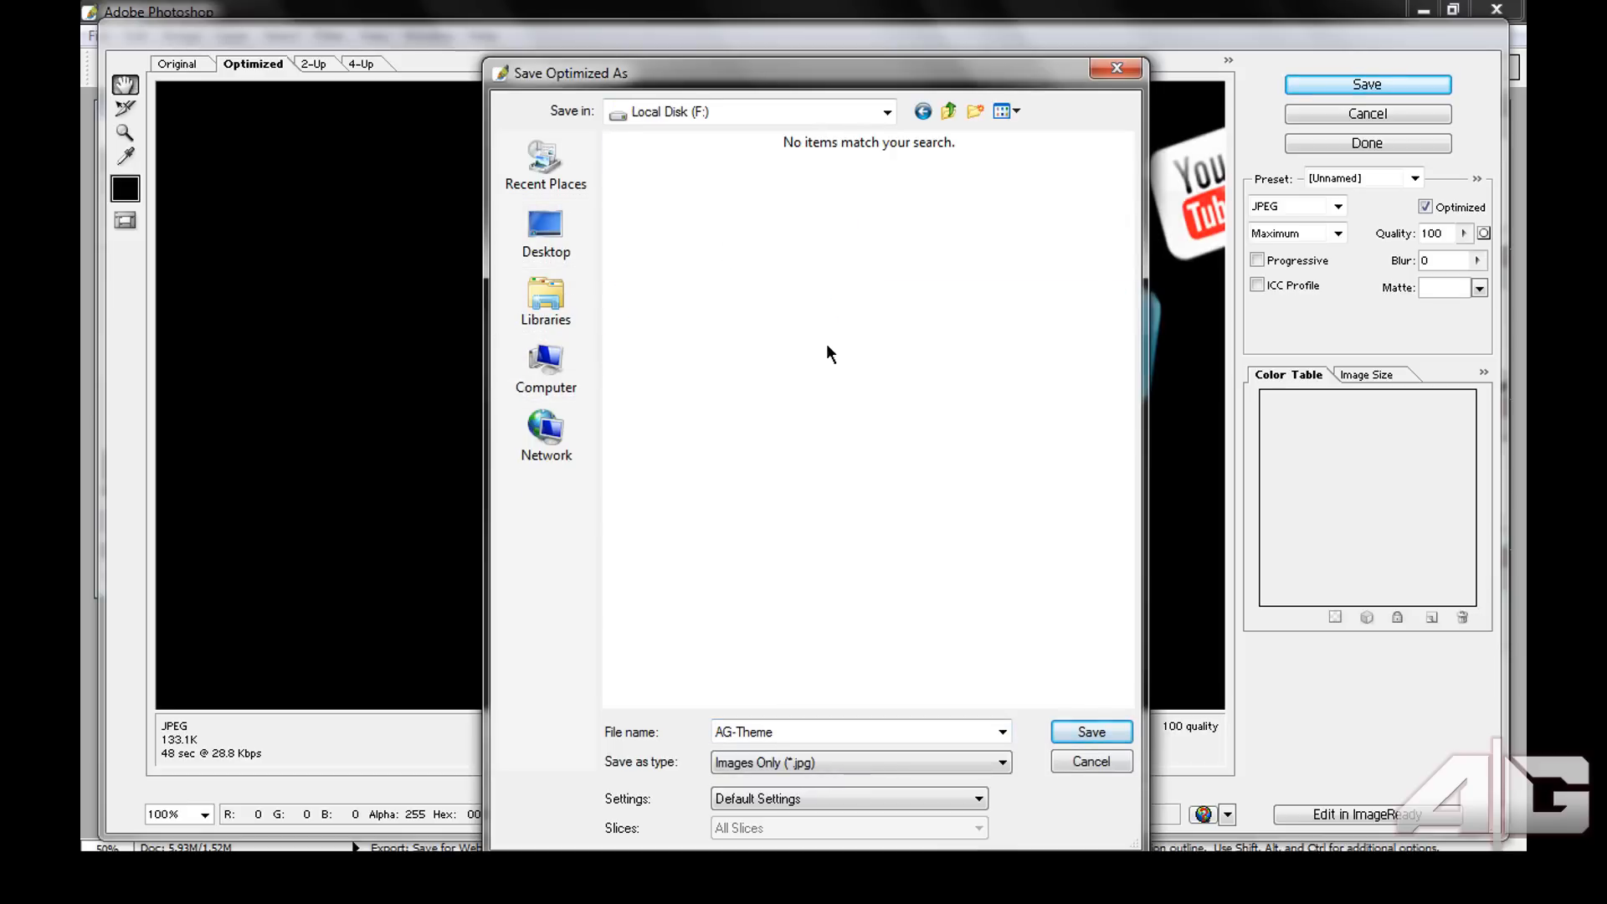
{"action": "mouse_move", "coordinate": [818, 705]}
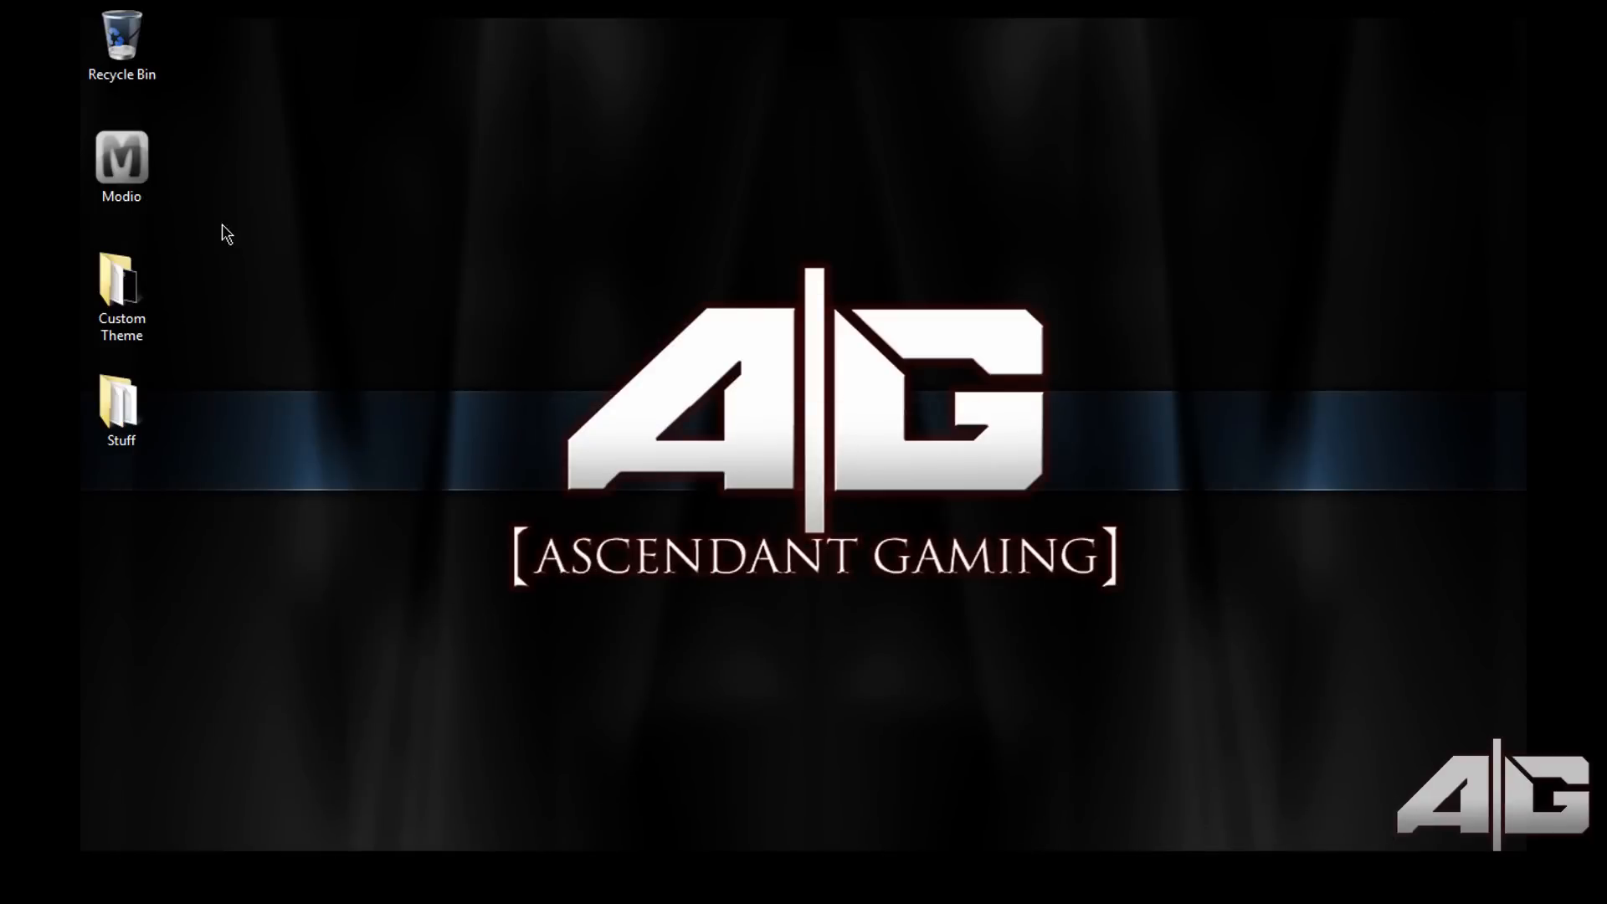
Run Modio from the desktop, dismiss the news feed error and reach the Theme Creator tool
{"action": "double_click", "coordinate": [121, 164]}
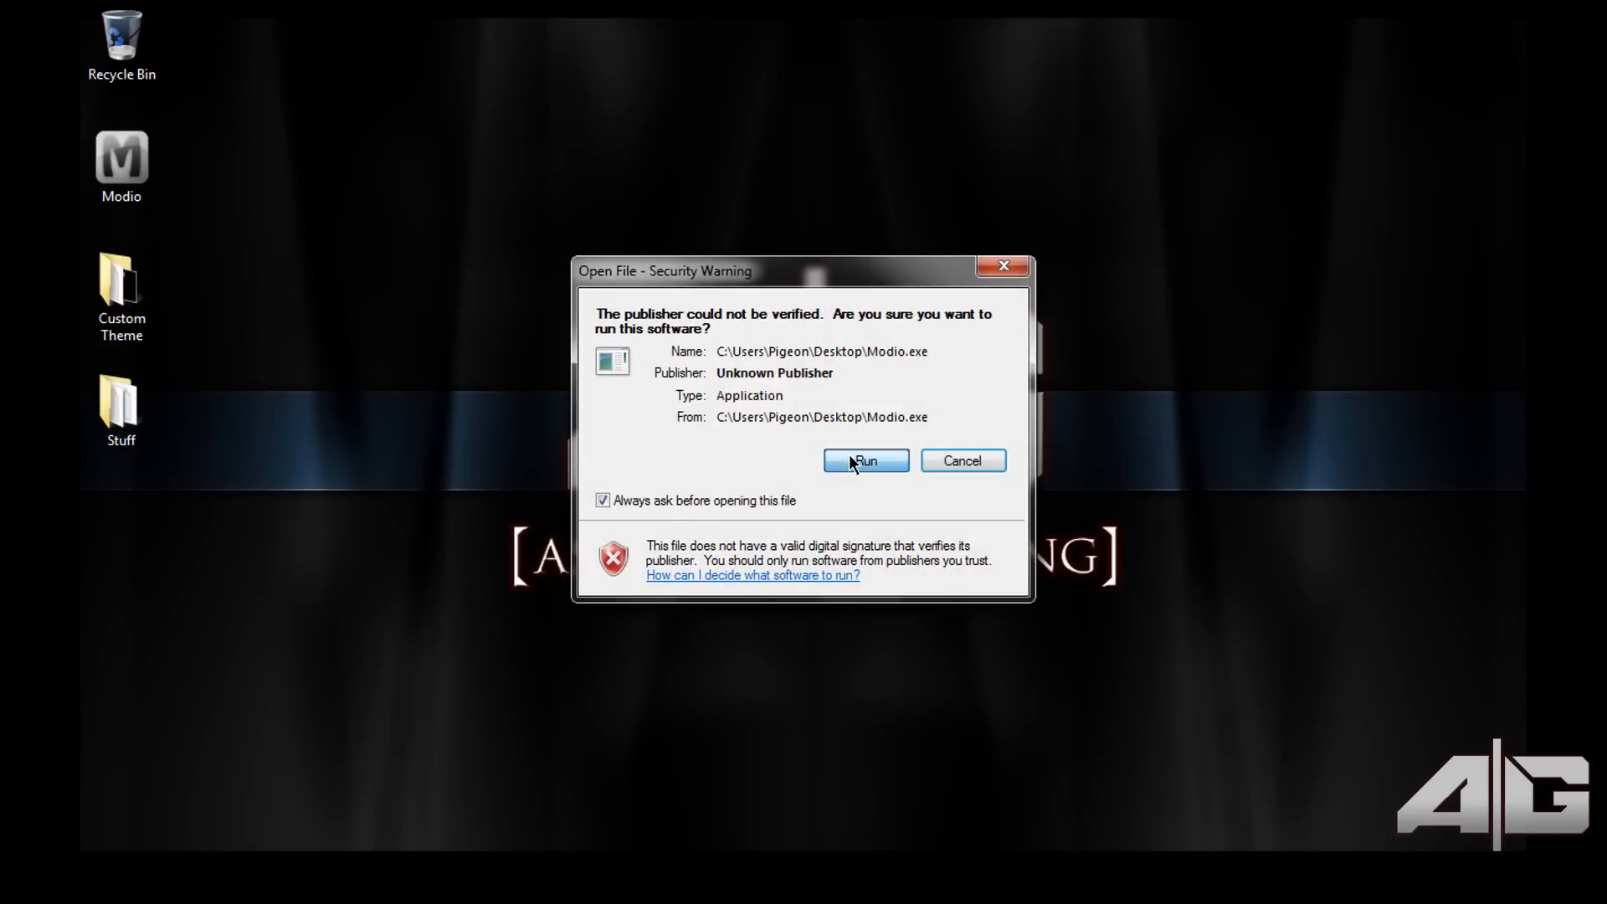
{"action": "left_click", "coordinate": [864, 460]}
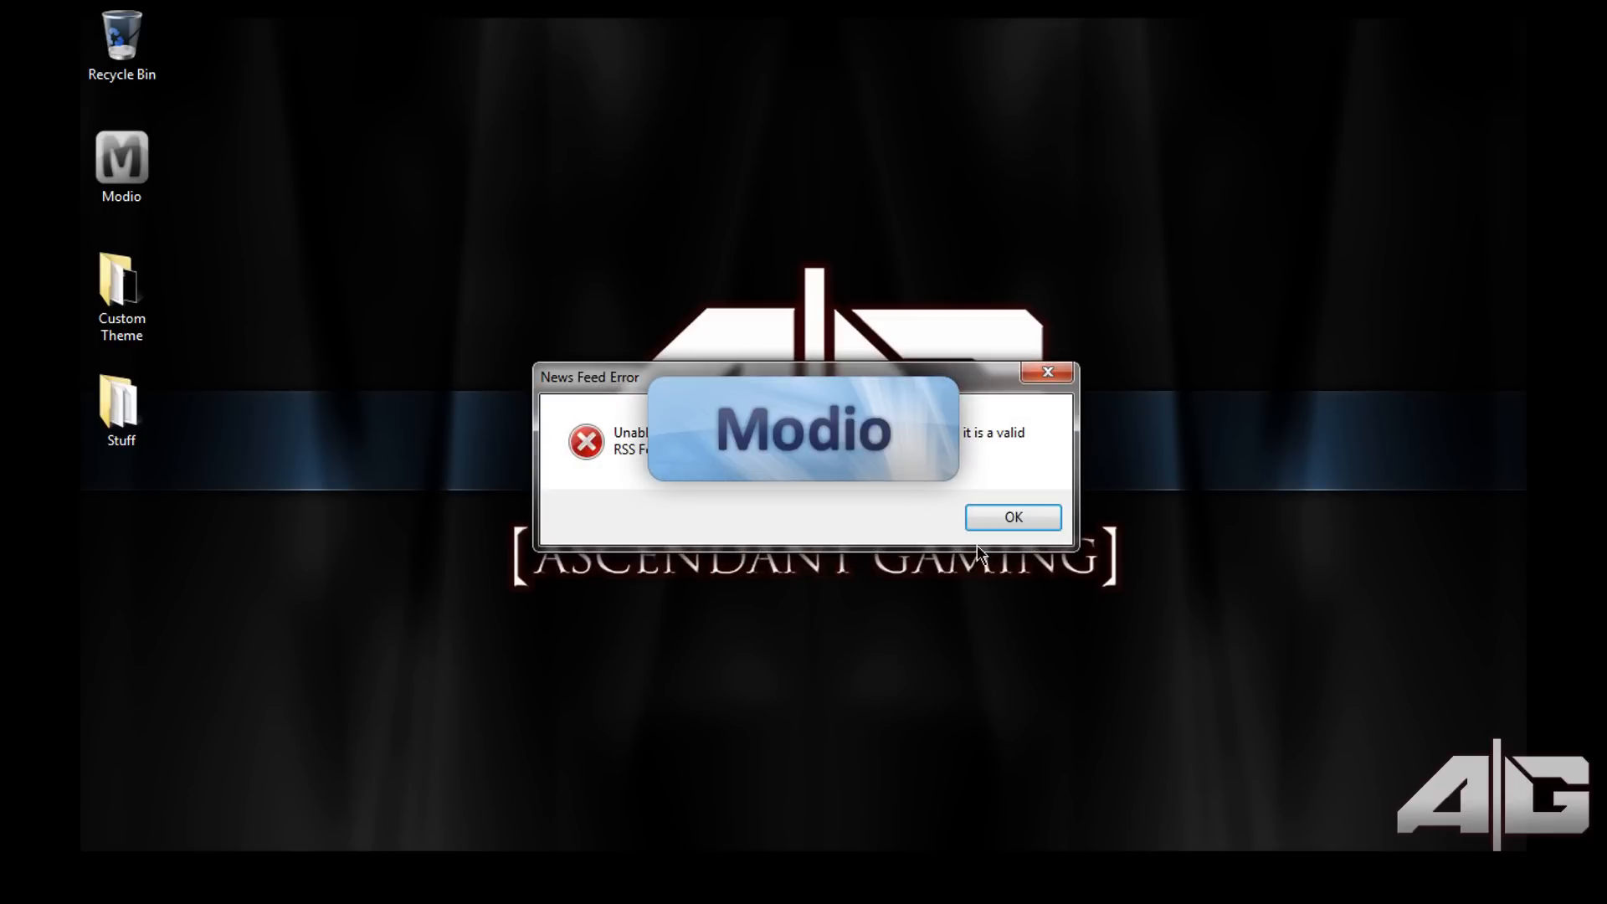
{"action": "left_click", "coordinate": [1011, 517]}
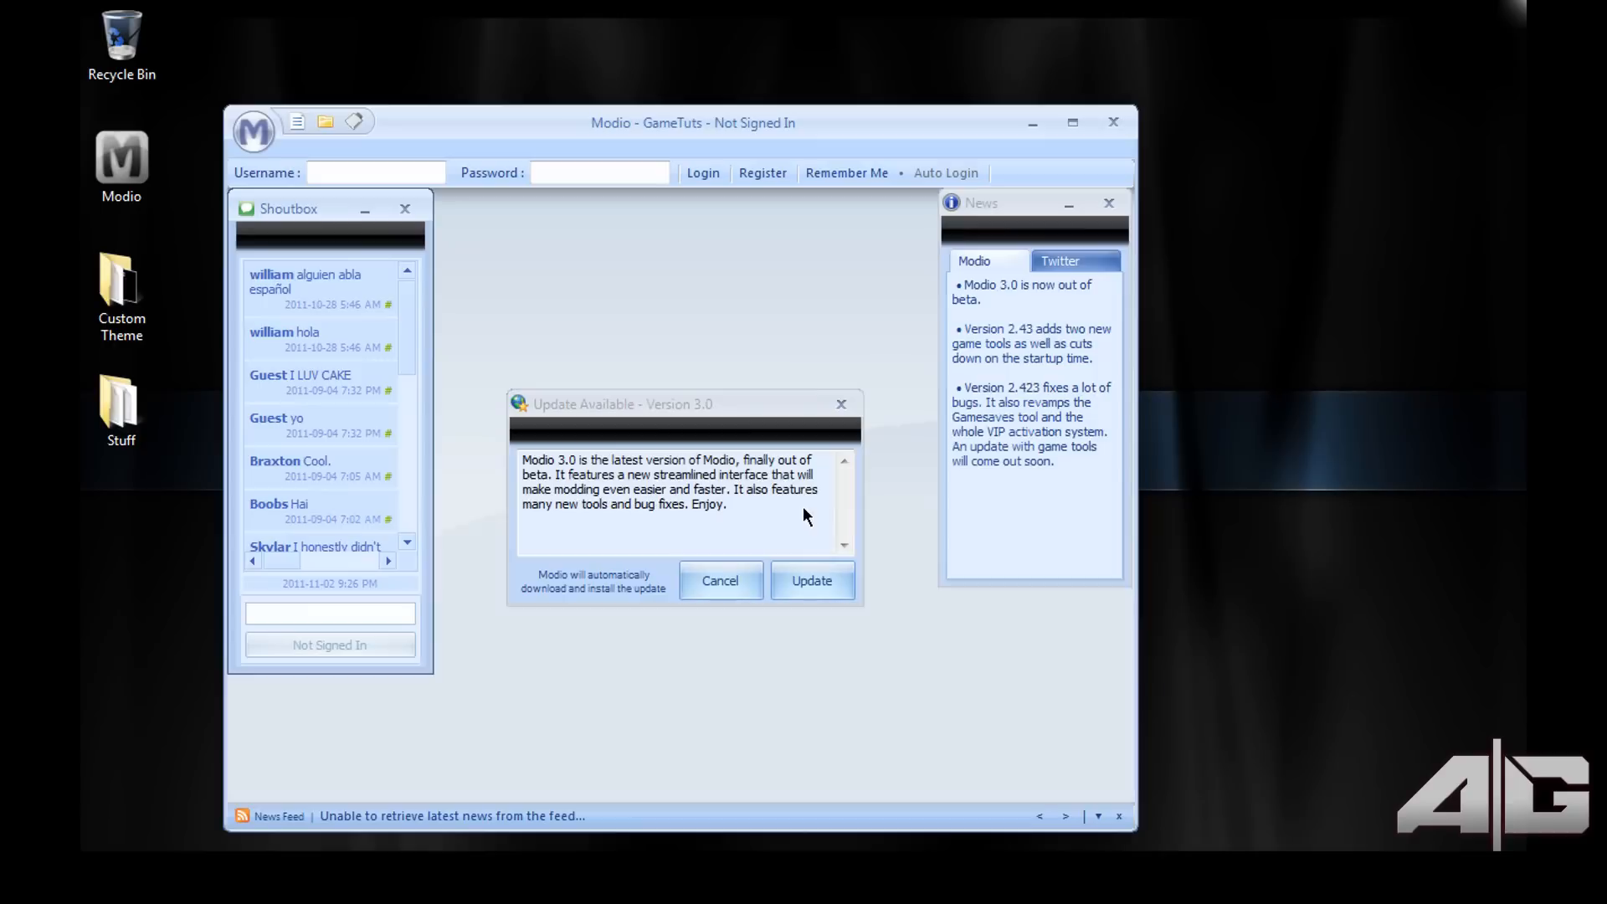
{"action": "mouse_move", "coordinate": [253, 133]}
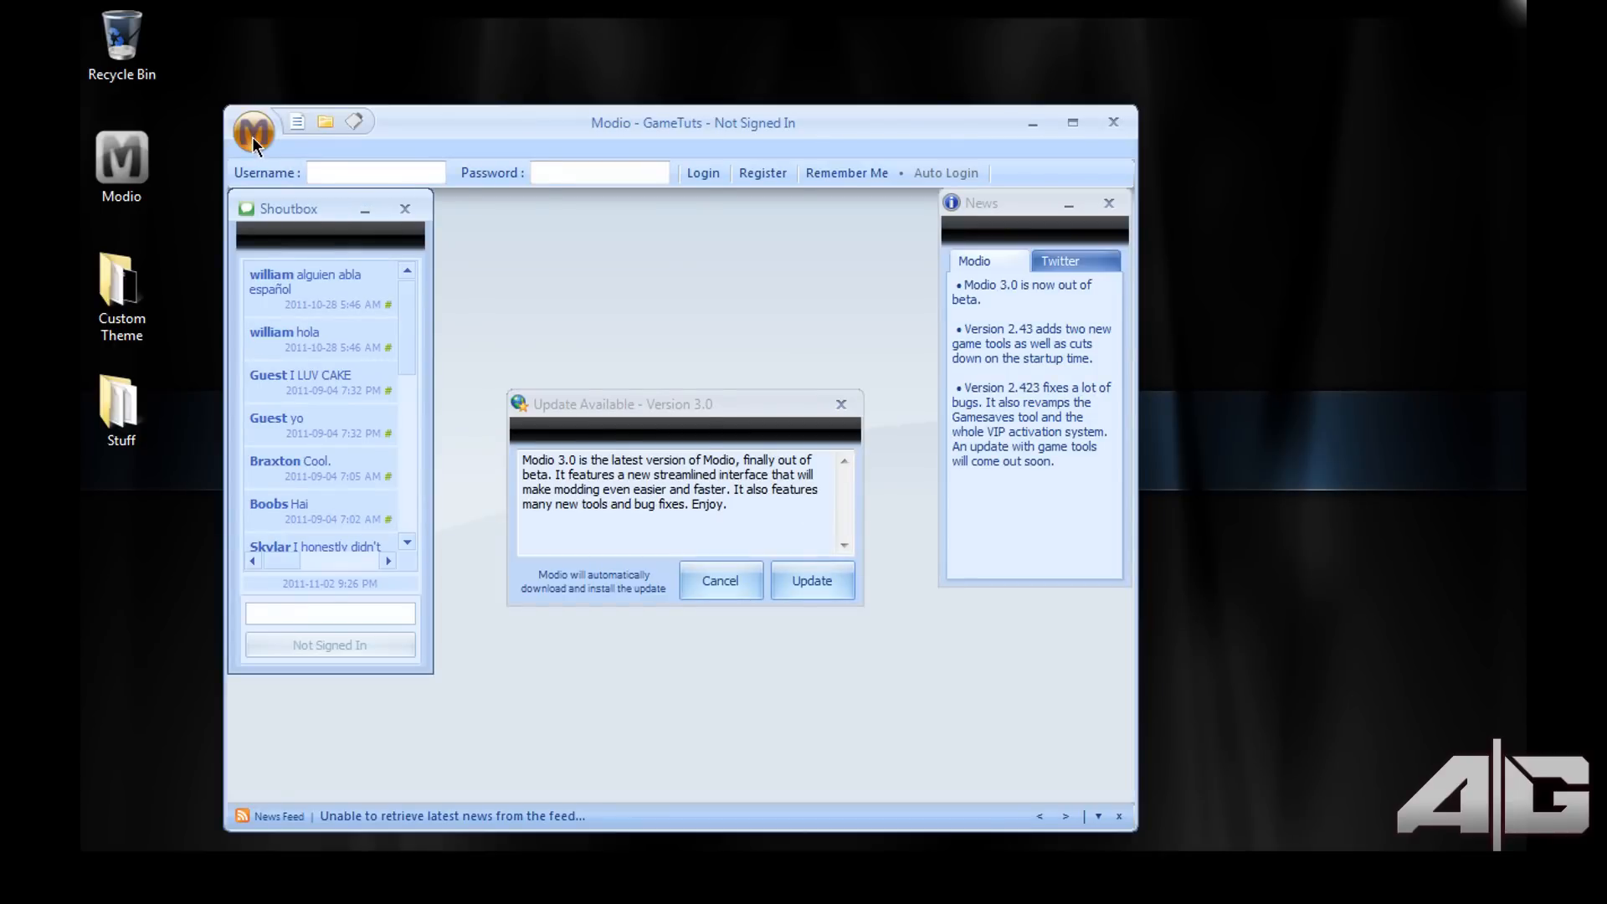
{"action": "left_click", "coordinate": [253, 134]}
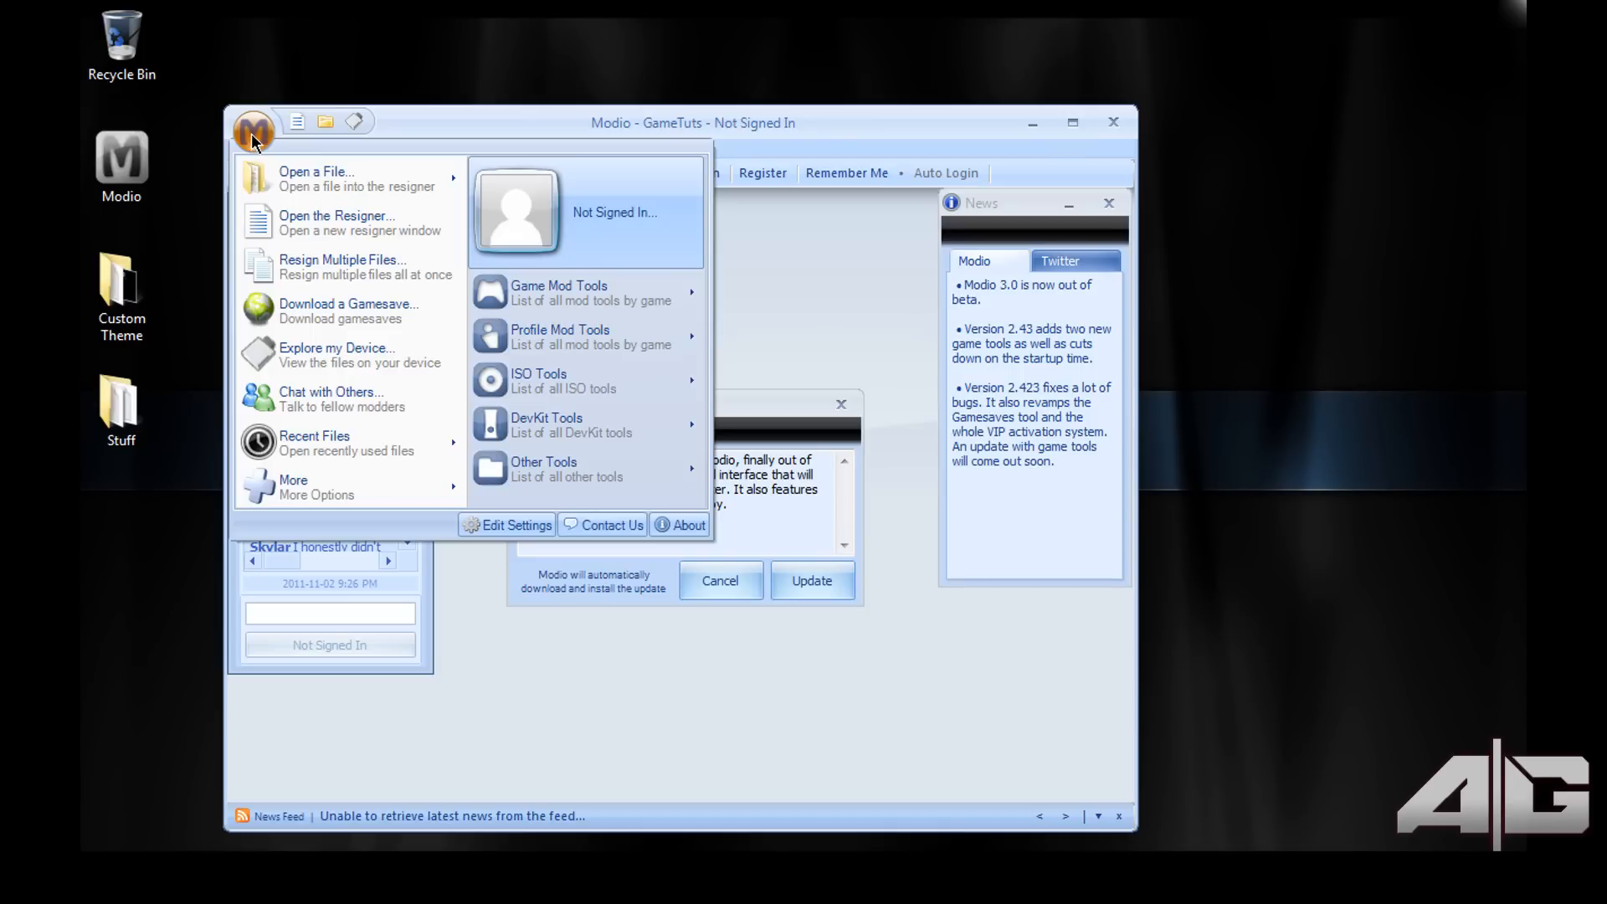
{"action": "mouse_move", "coordinate": [564, 469]}
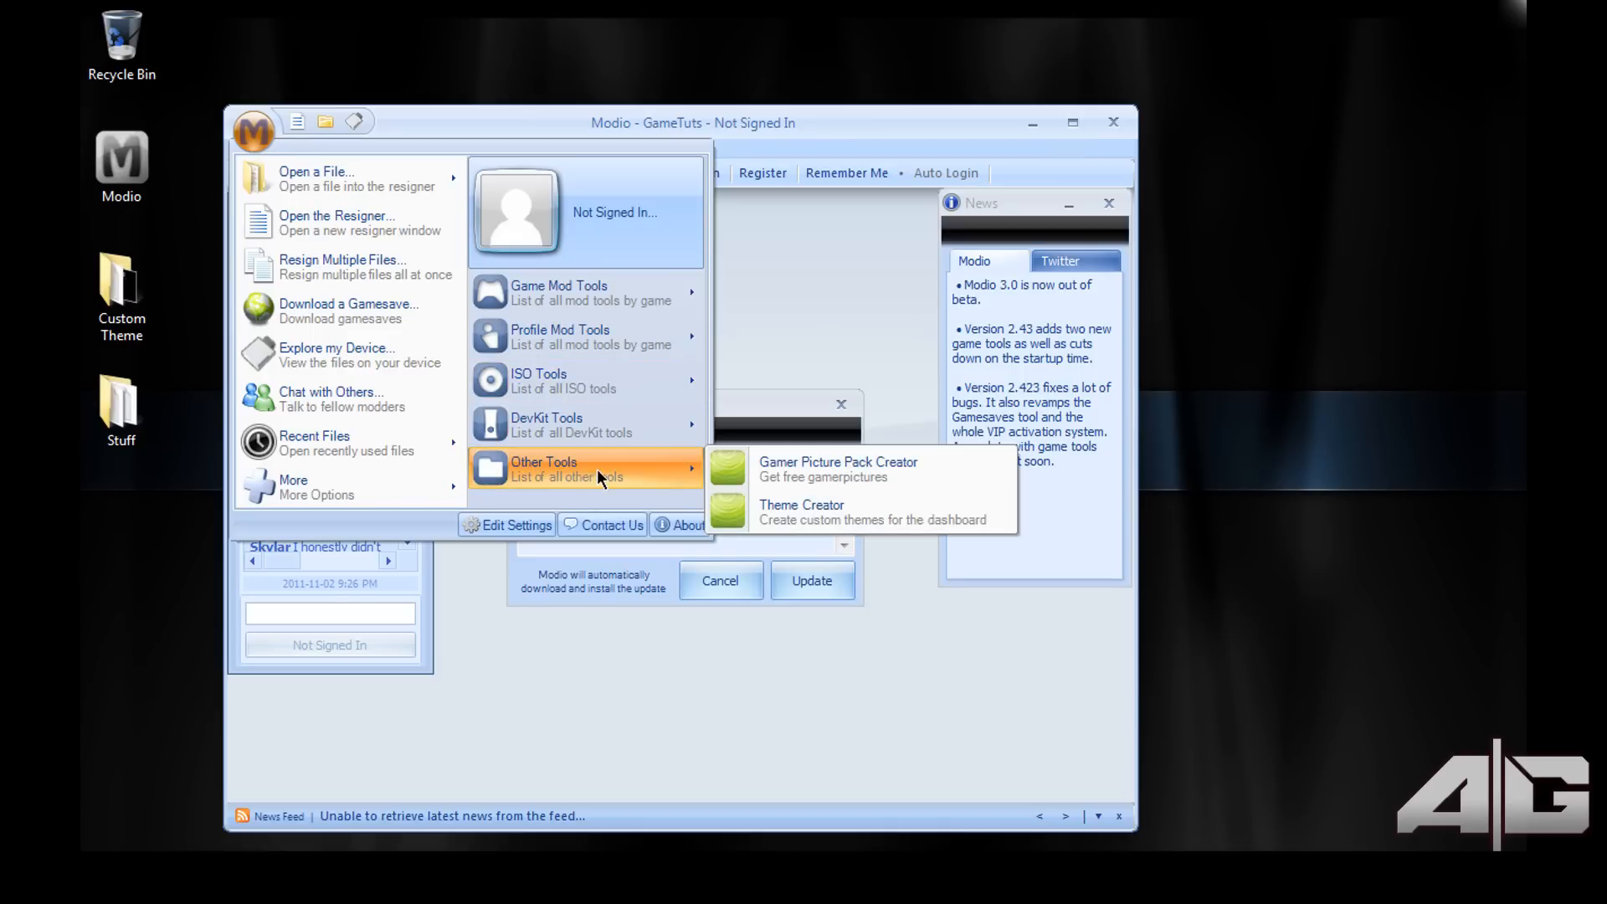
{"action": "mouse_move", "coordinate": [814, 512]}
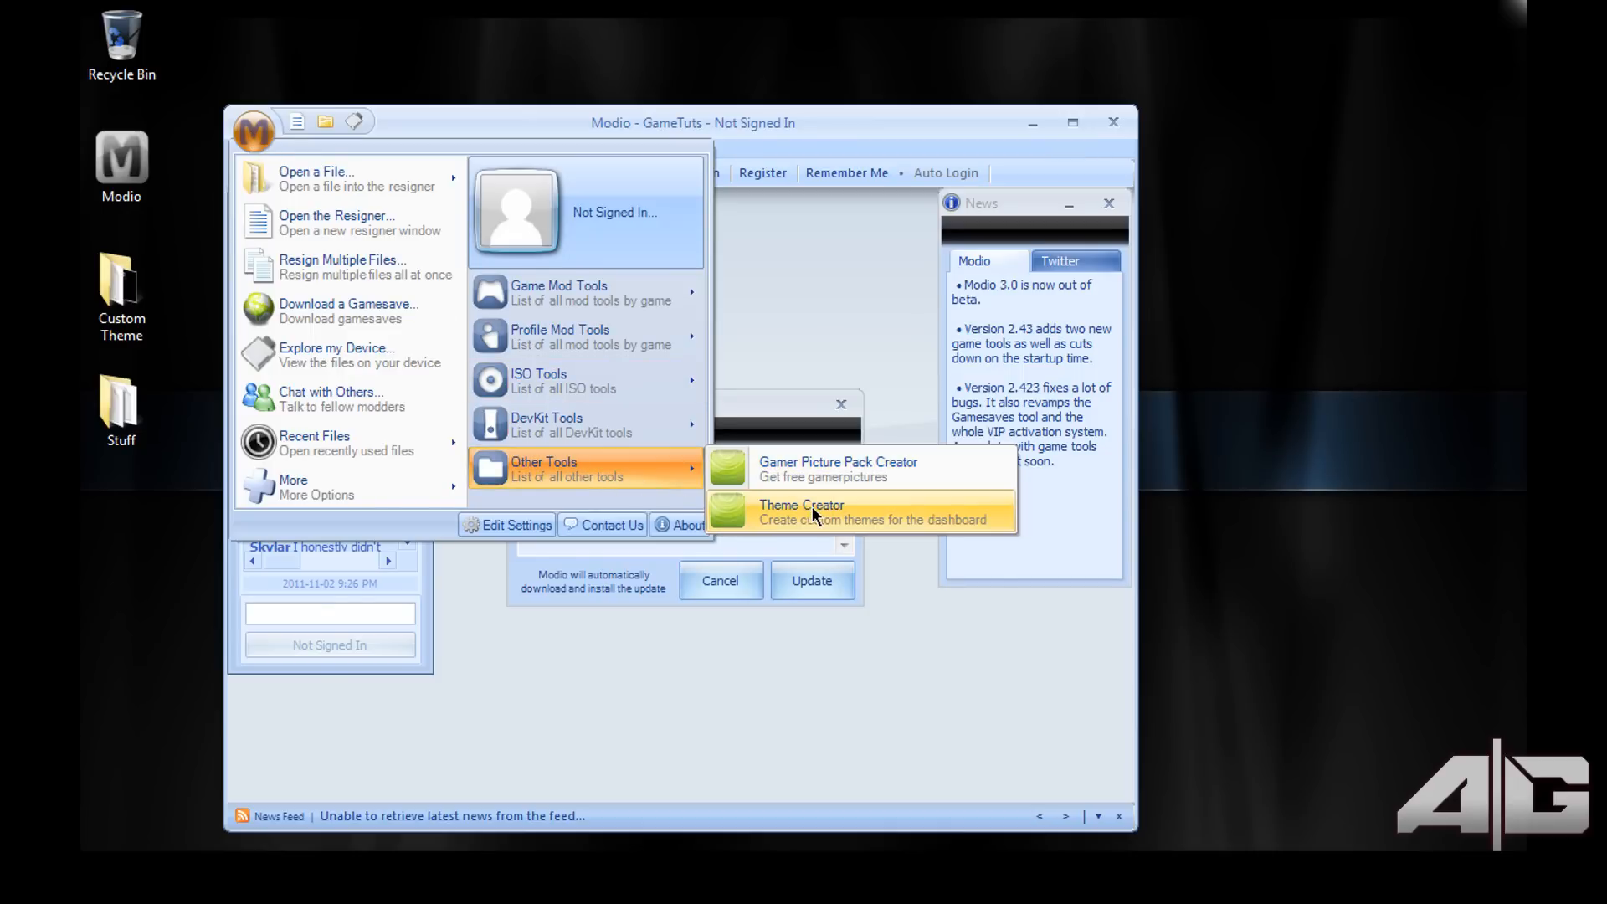
{"action": "left_click", "coordinate": [800, 513]}
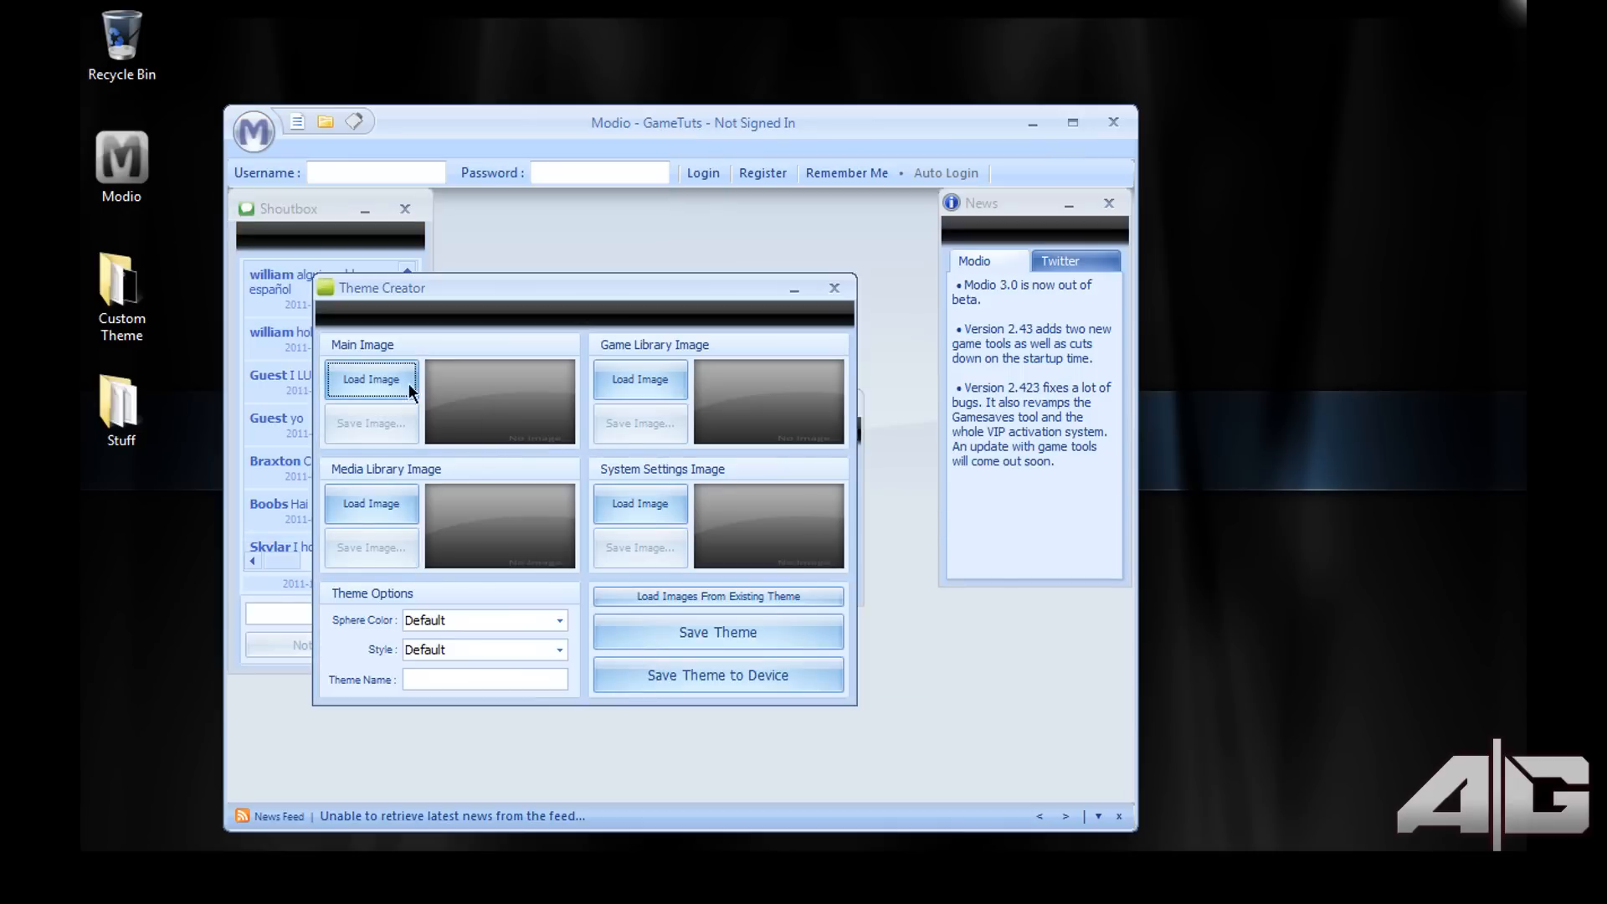
{"action": "mouse_move", "coordinate": [359, 366]}
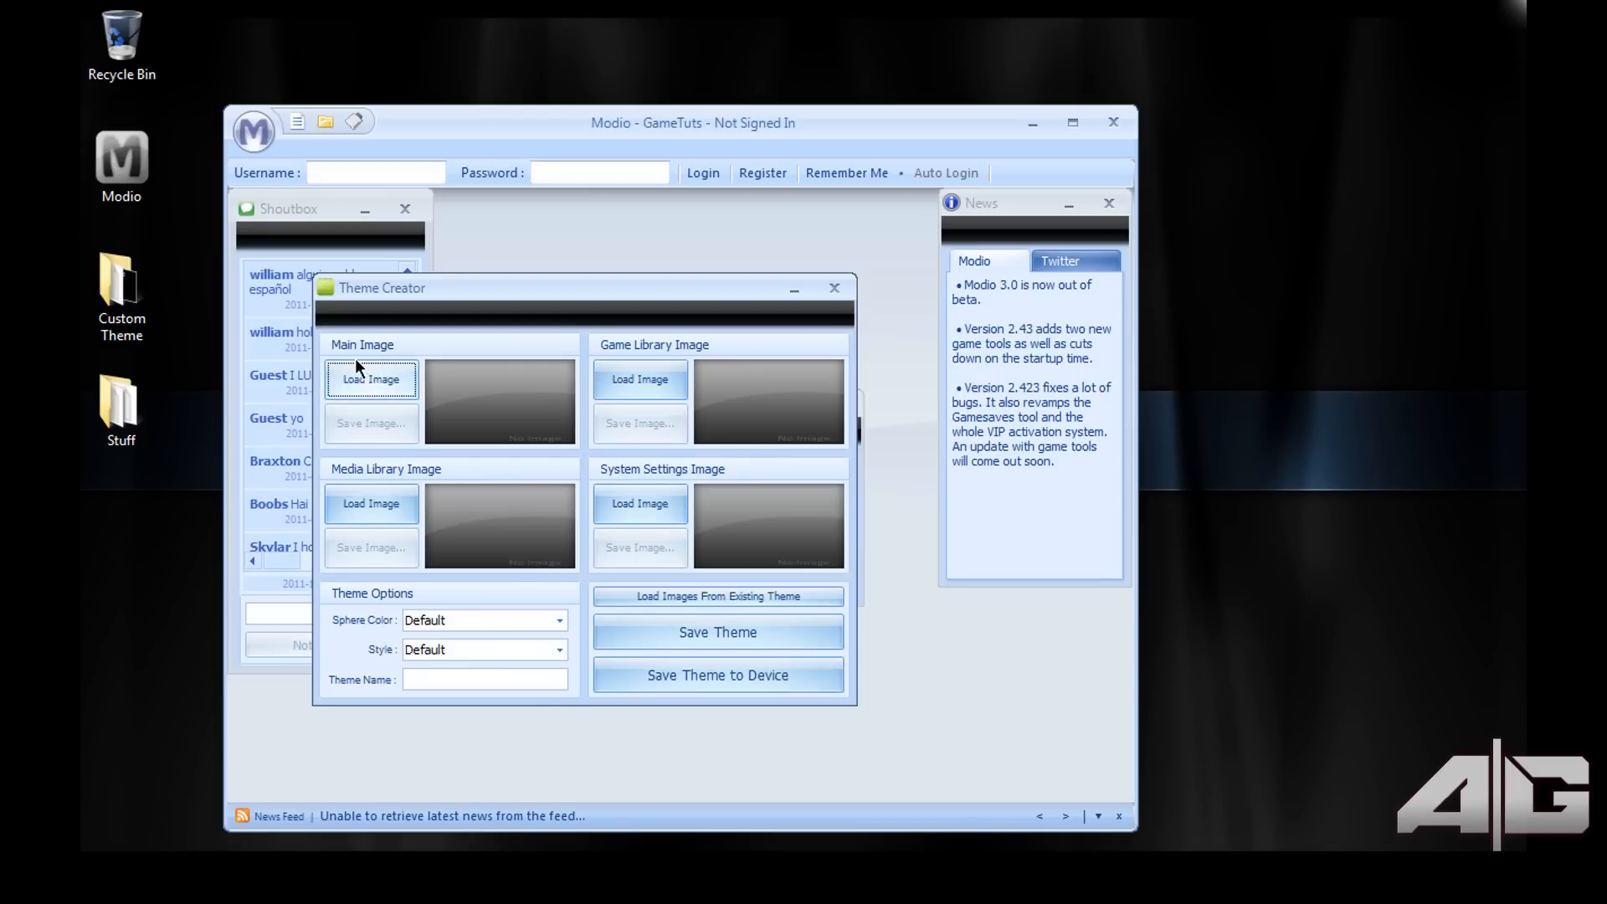
{"action": "mouse_move", "coordinate": [639, 380]}
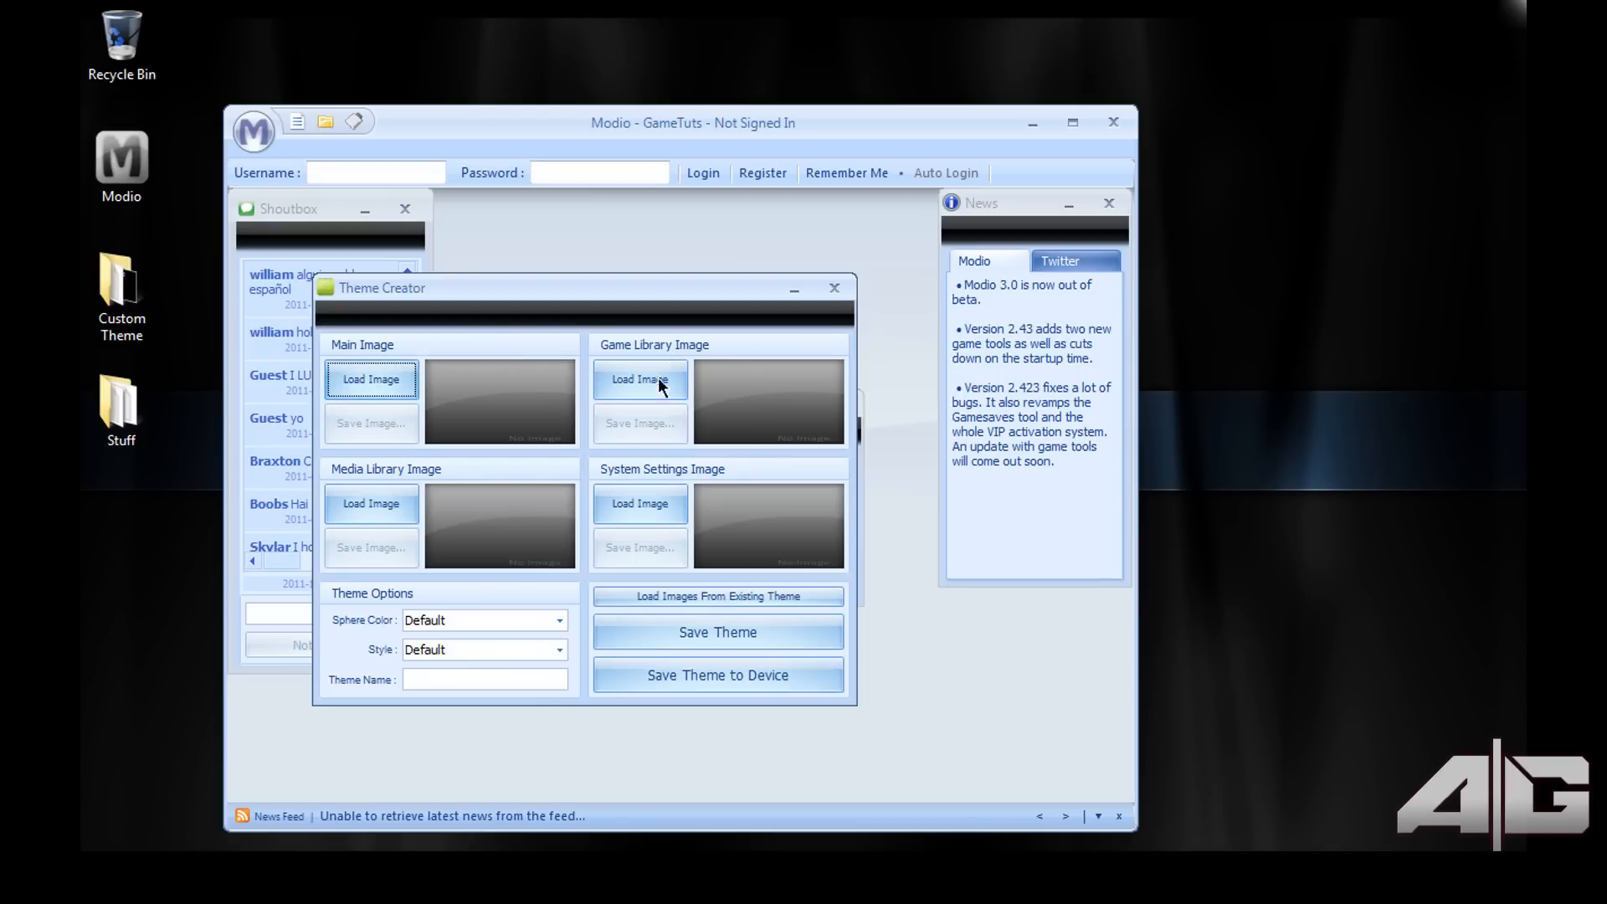
{"action": "mouse_move", "coordinate": [371, 380]}
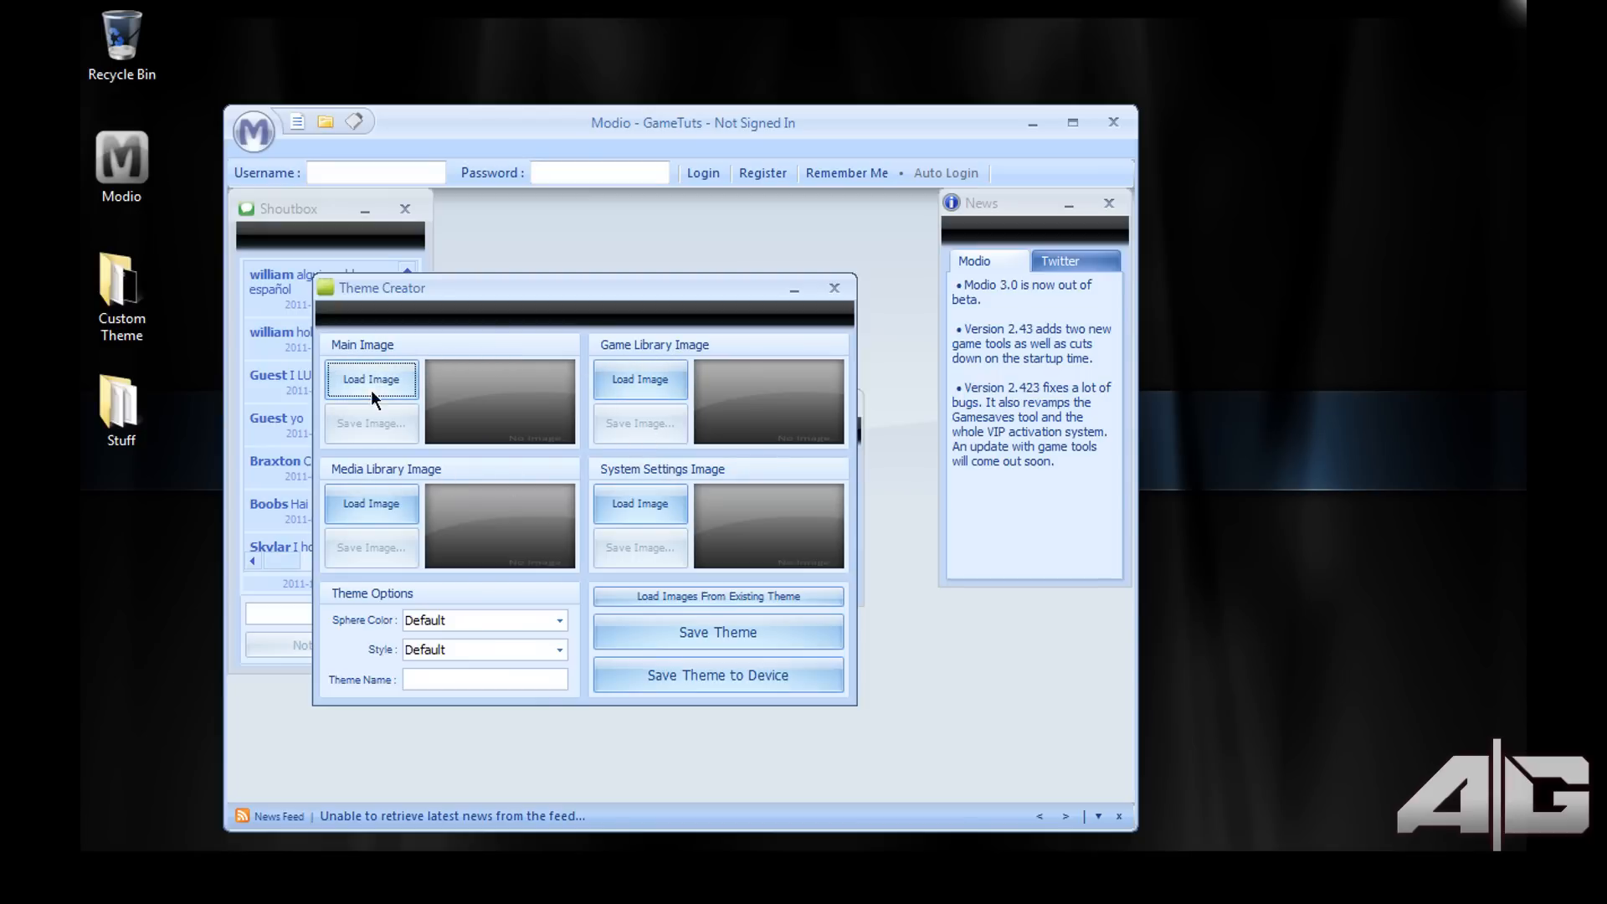
Load AG-Theme from Local Disk (F:) as the theme's Main Image
{"action": "left_click", "coordinate": [371, 380]}
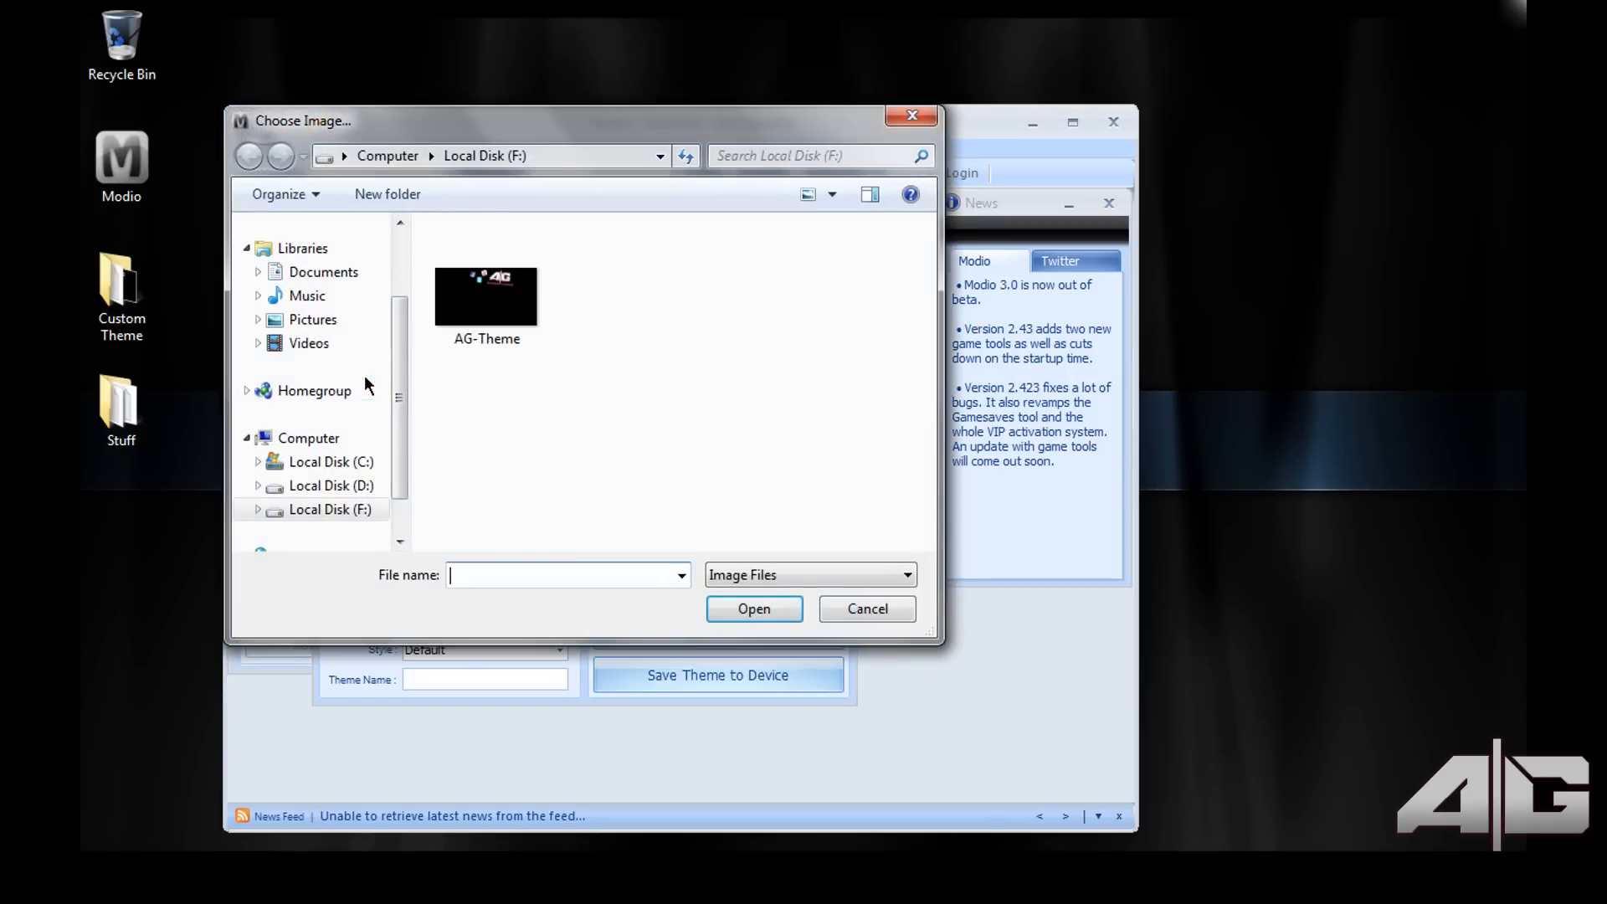
{"action": "left_click", "coordinate": [486, 291]}
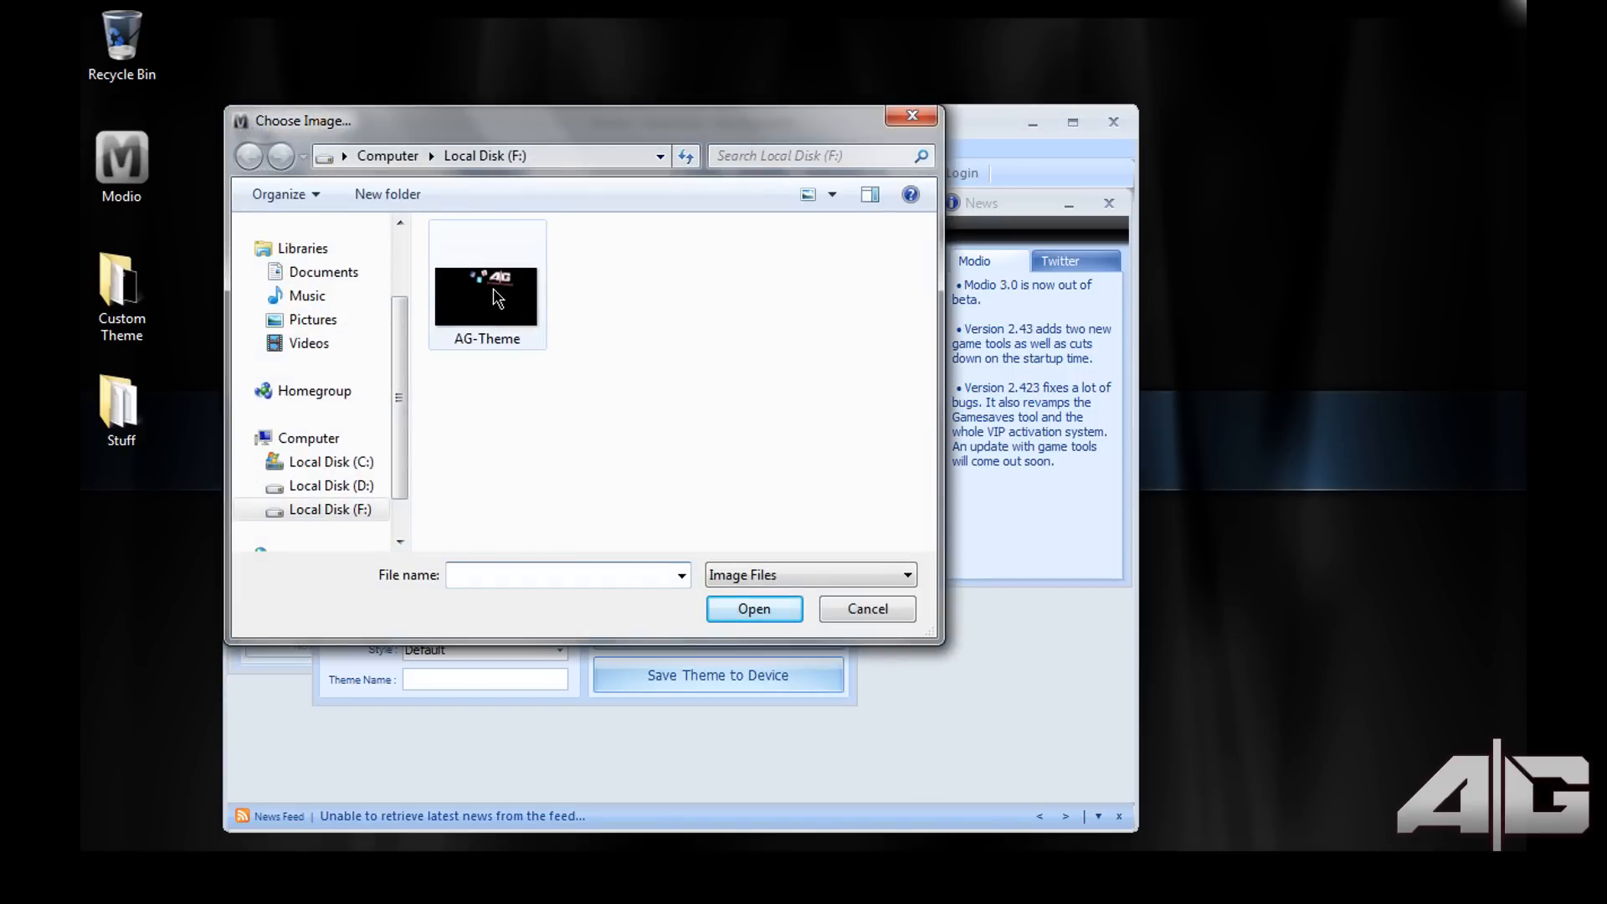
{"action": "left_click", "coordinate": [754, 608]}
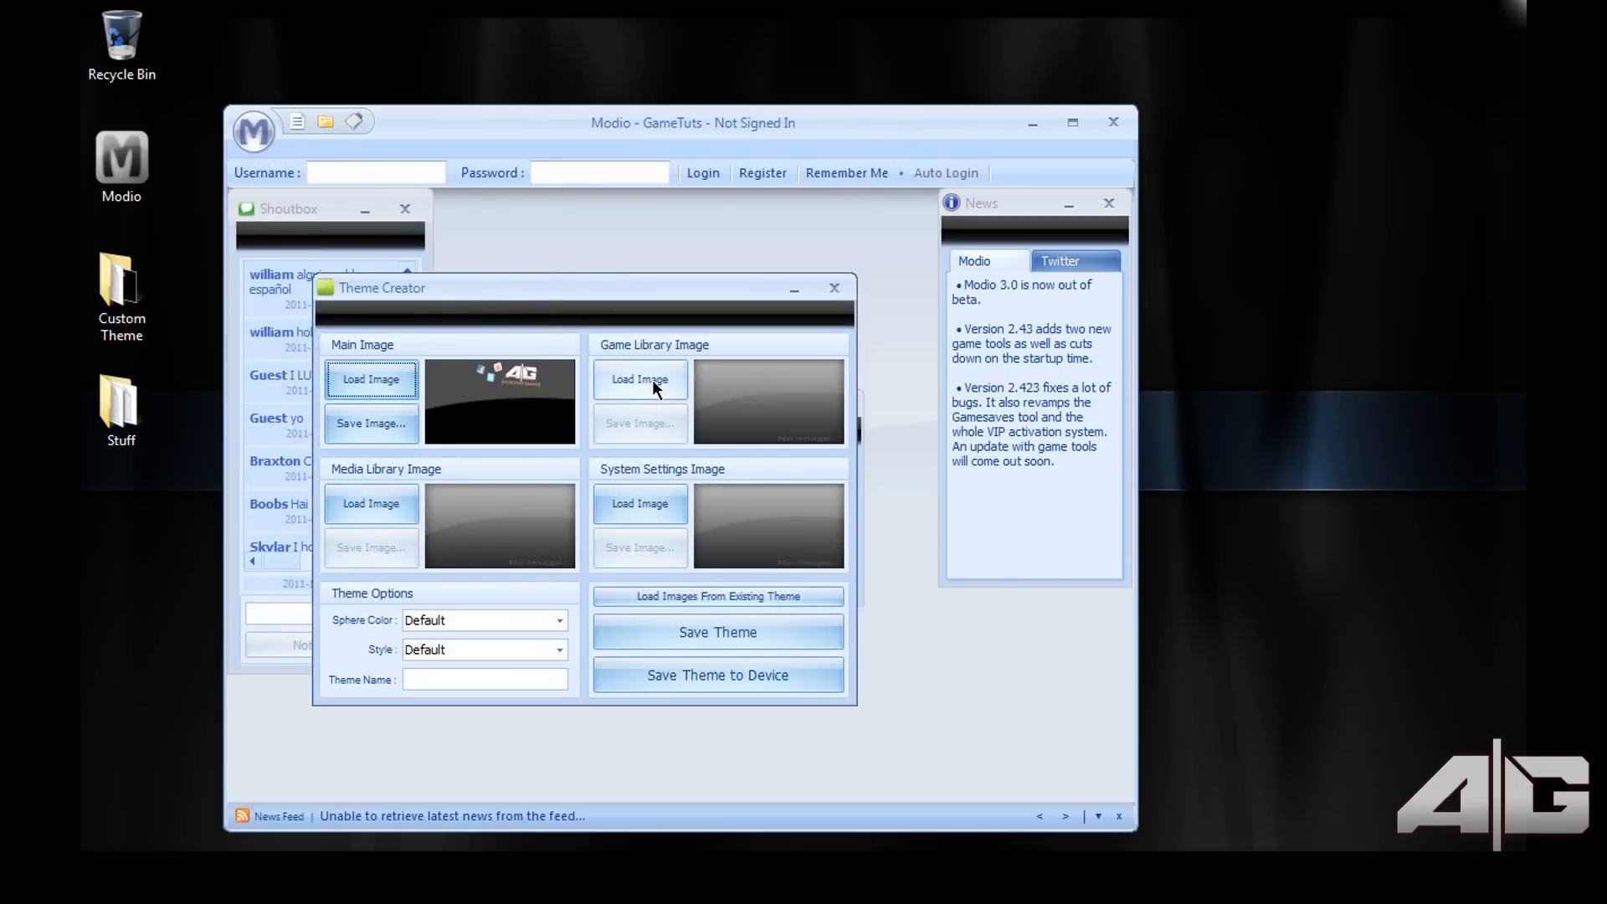
{"action": "mouse_move", "coordinate": [646, 488]}
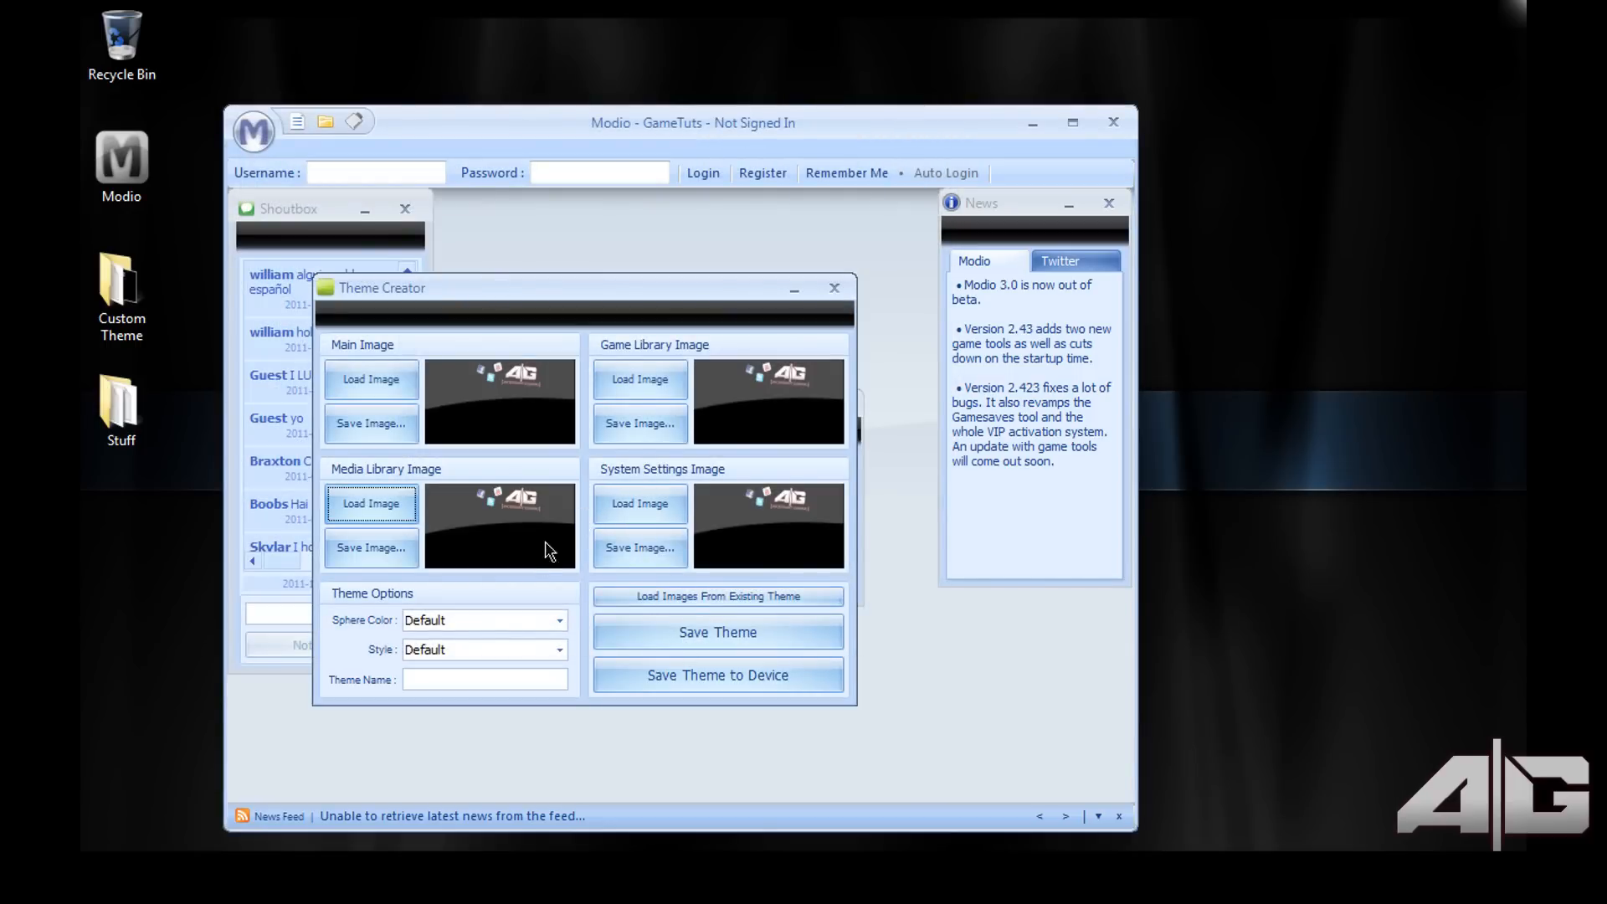
{"action": "mouse_move", "coordinate": [455, 627]}
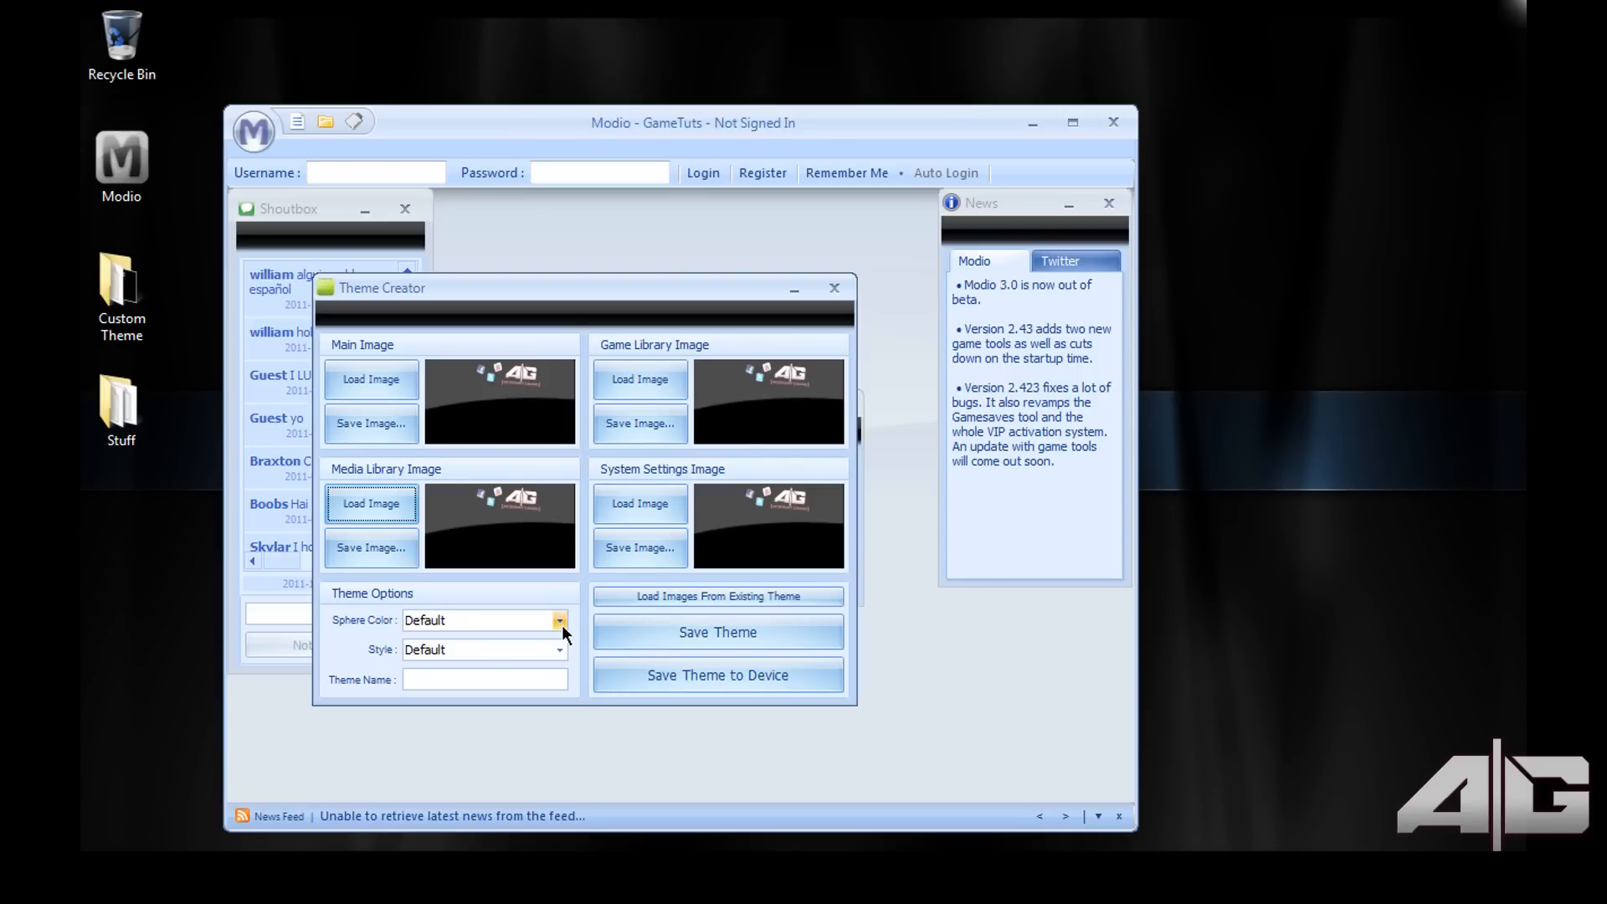
Set sphere colour Black, style Dark, and name the theme 'AG Theme'
{"action": "left_click", "coordinate": [559, 620]}
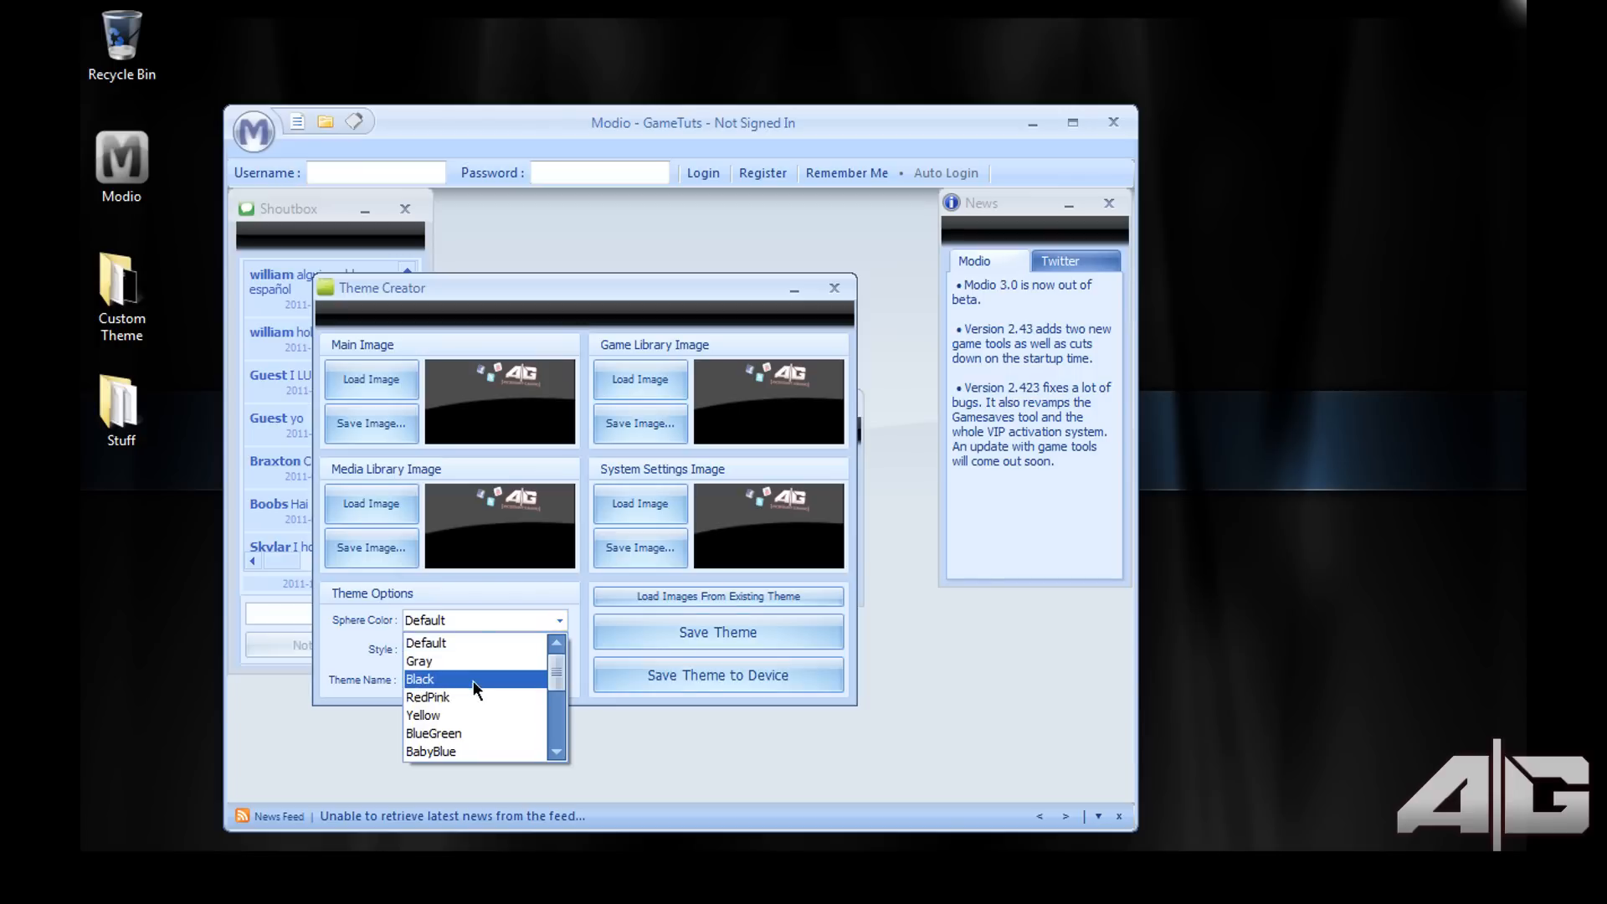
{"action": "left_click", "coordinate": [420, 678]}
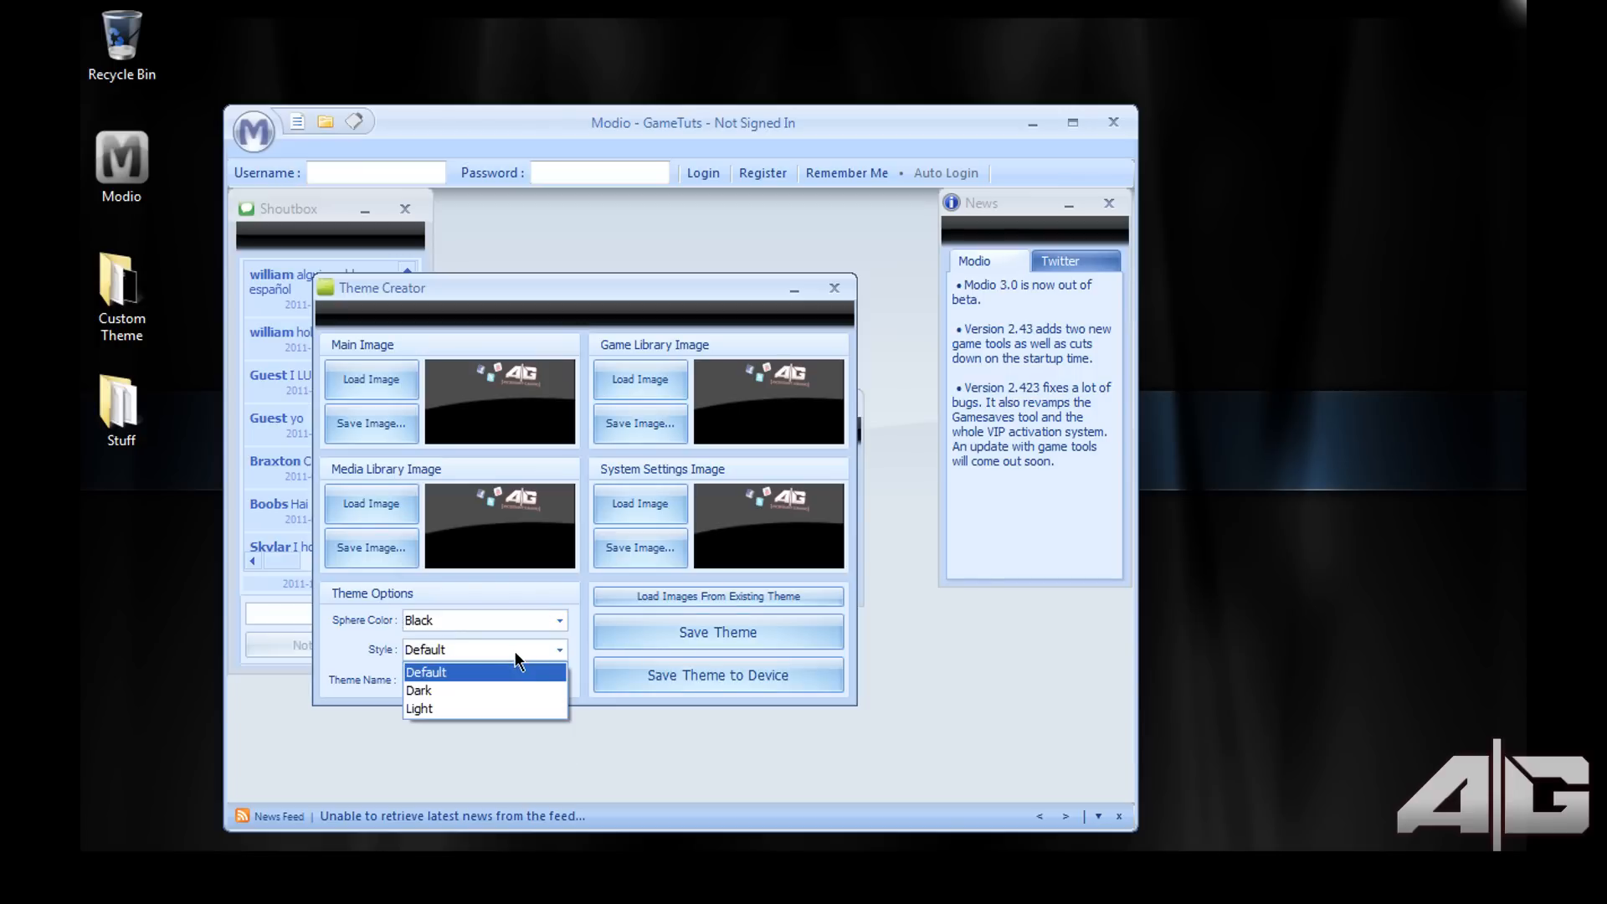
{"action": "left_click", "coordinate": [419, 689]}
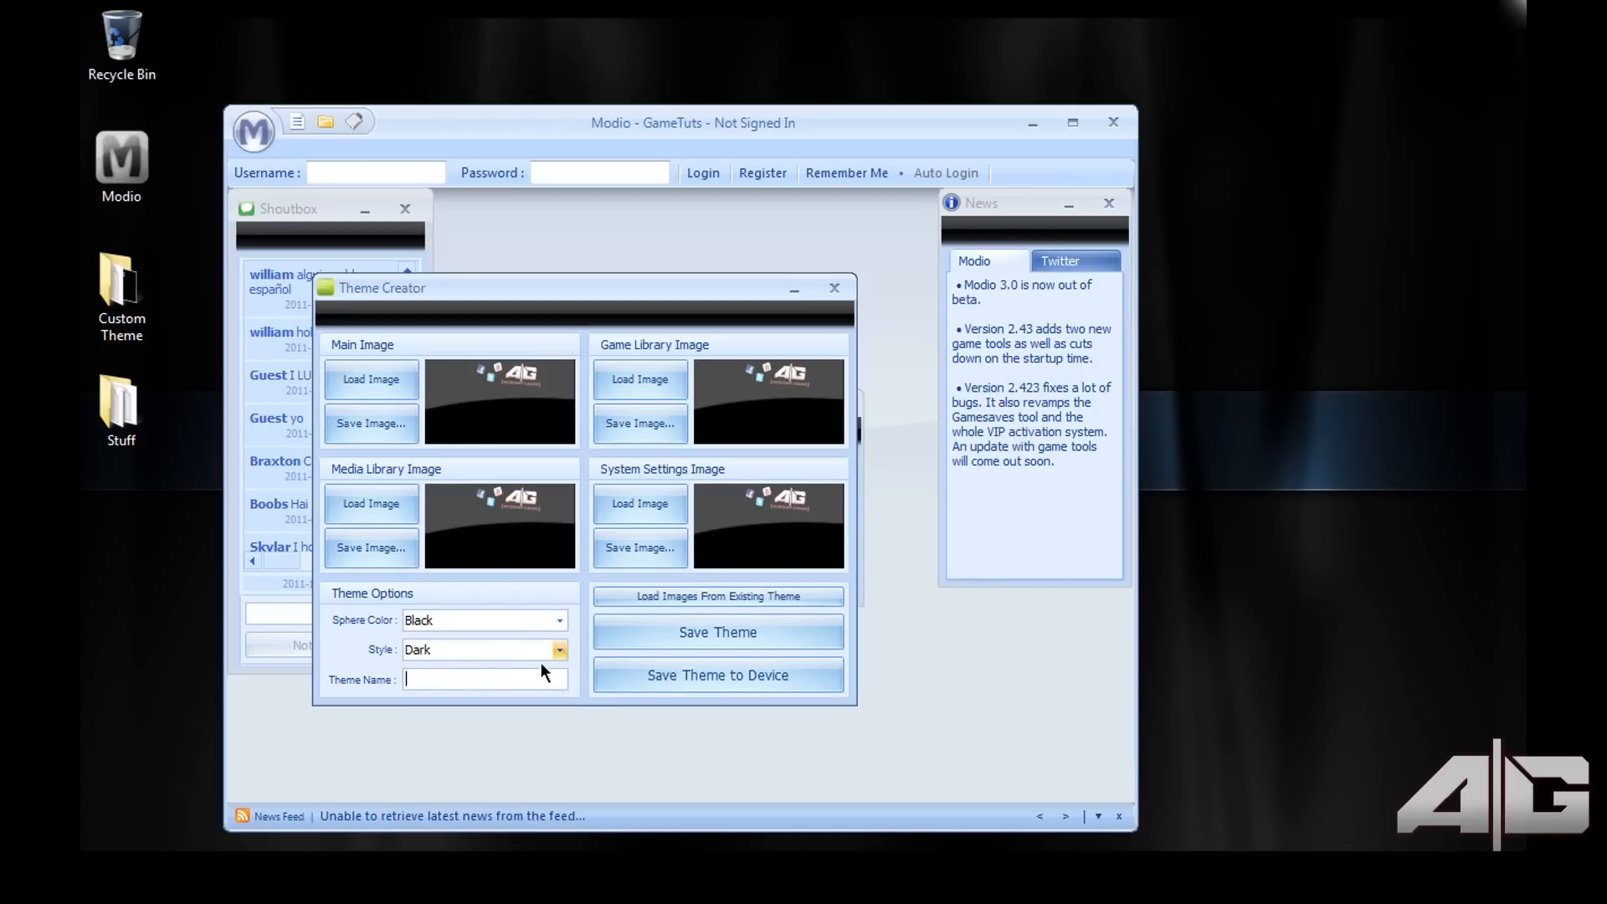
{"action": "type", "text": "AG Th"}
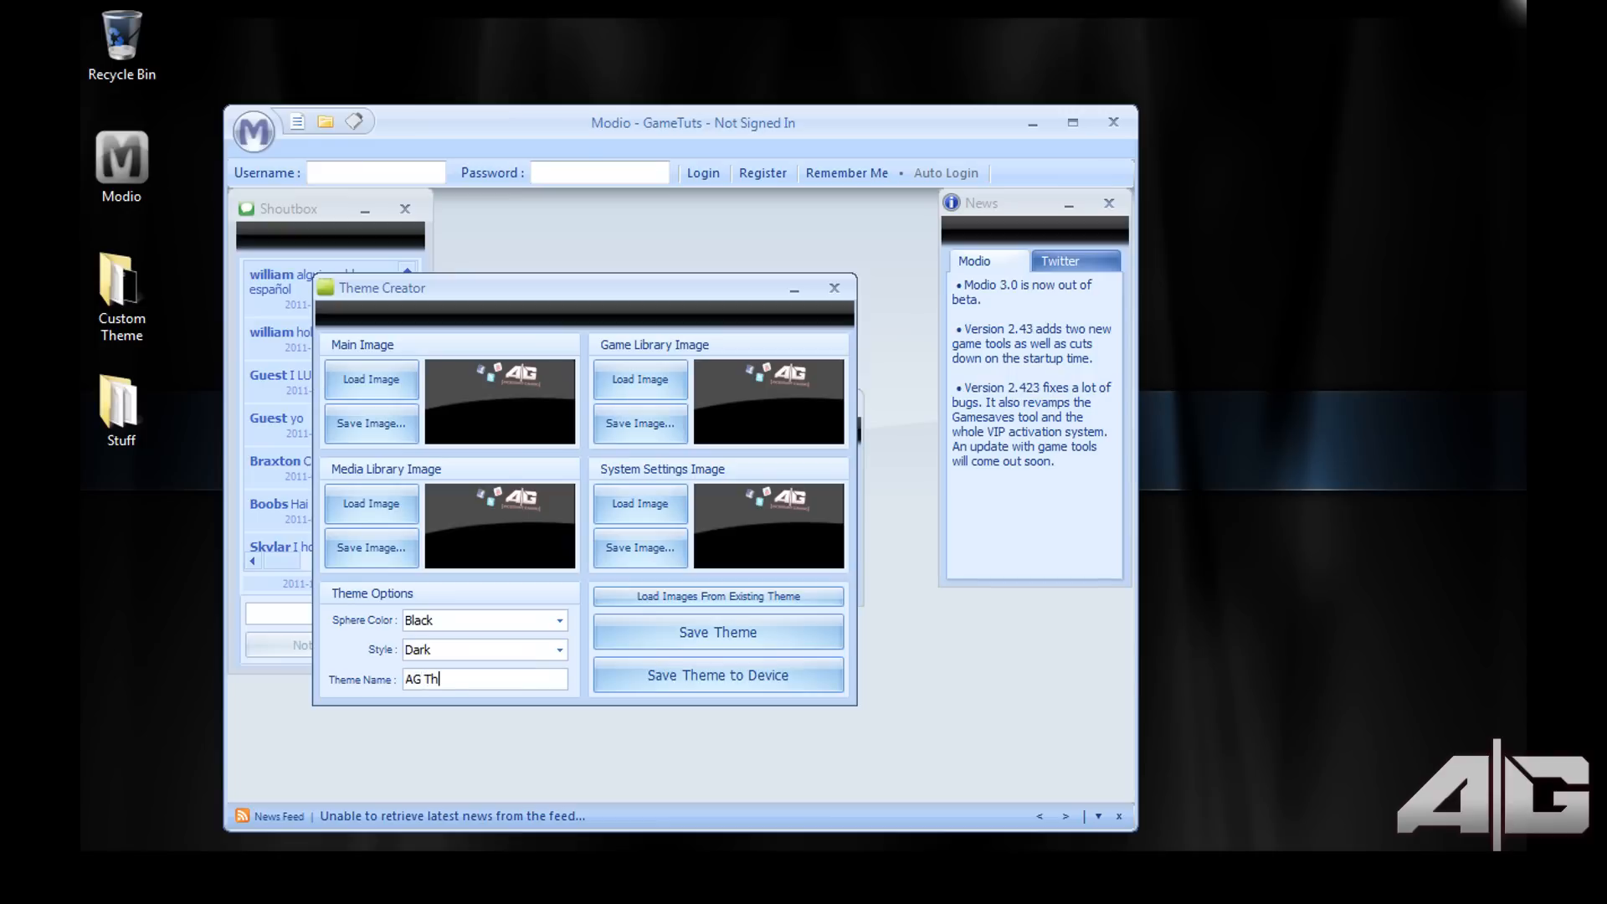
{"action": "type", "text": "eme"}
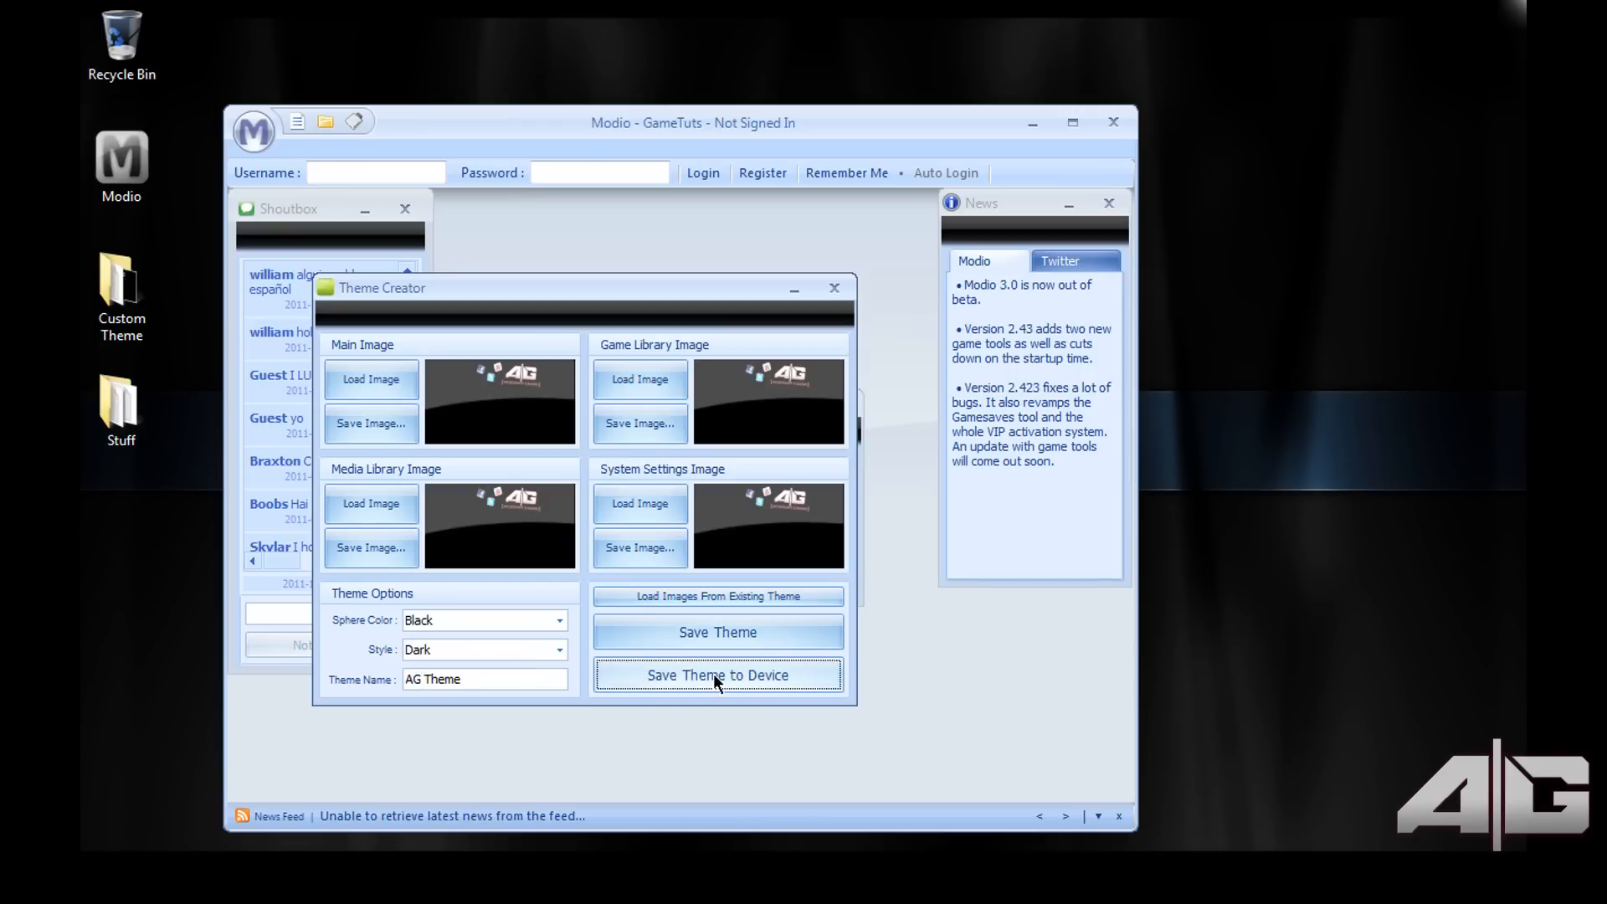
Save the AG Theme to the USB device and acknowledge the success message
{"action": "left_click", "coordinate": [718, 675]}
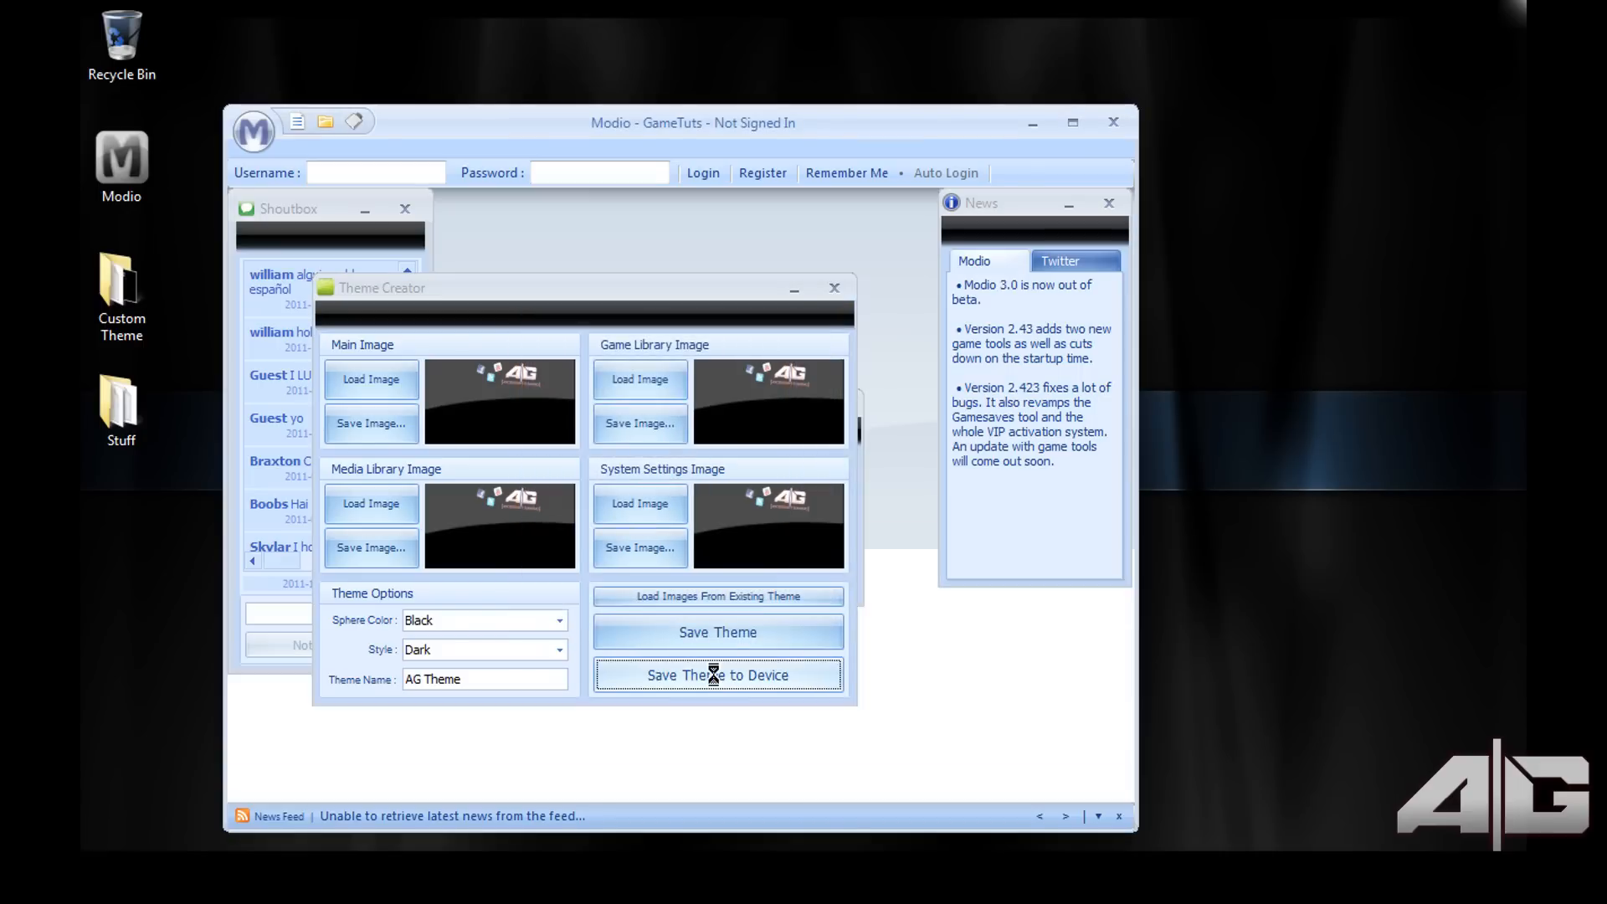
{"action": "left_click", "coordinate": [718, 675]}
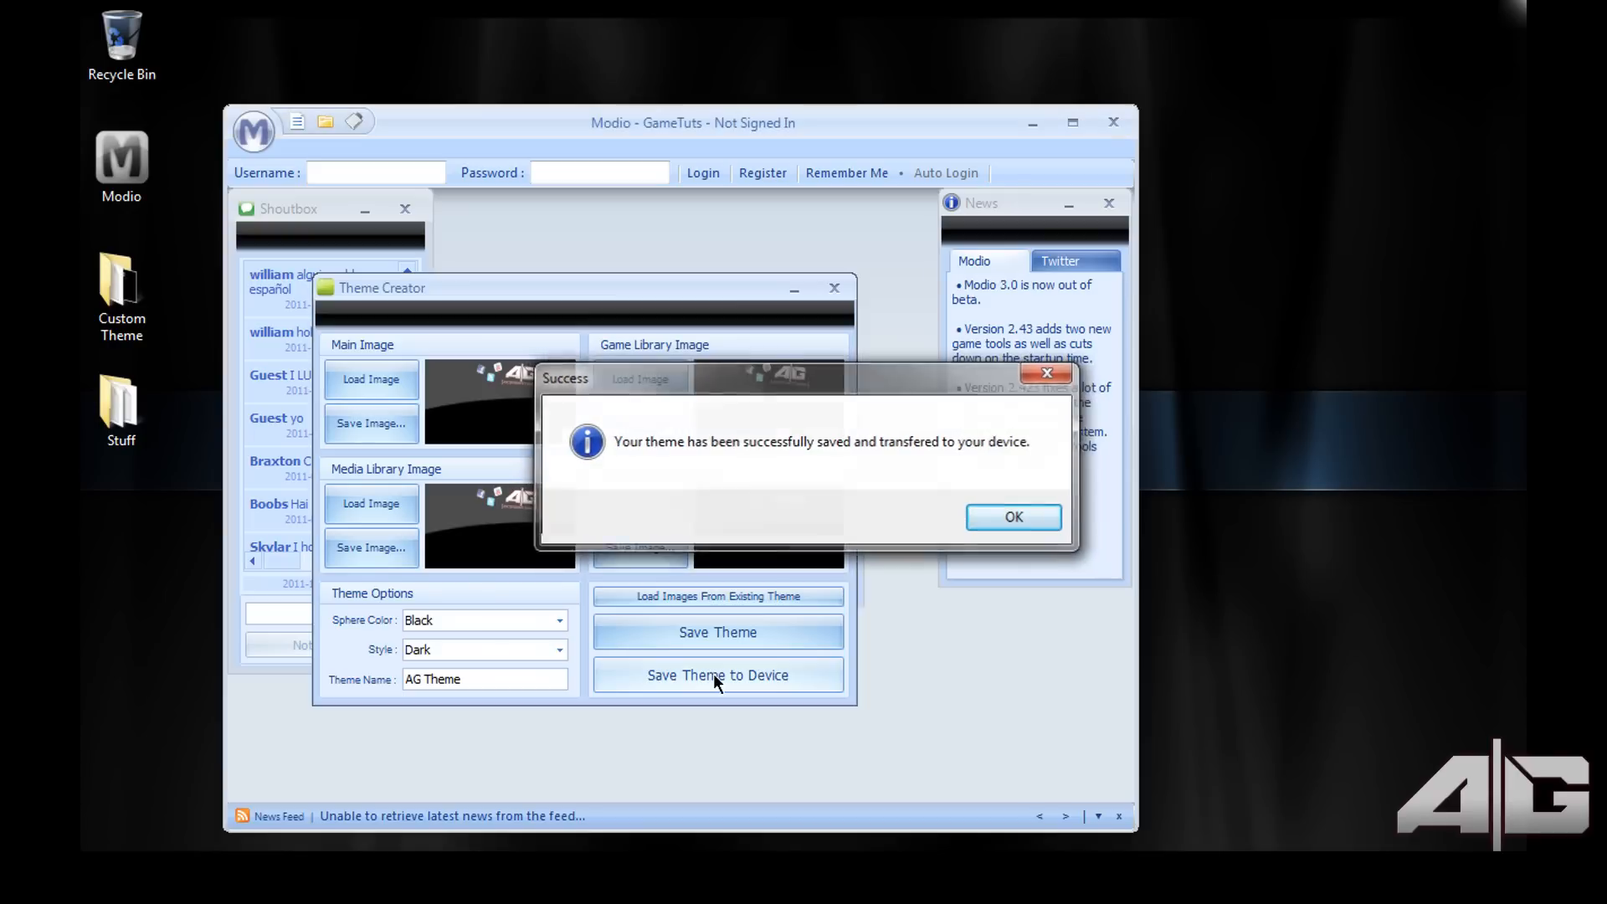
{"action": "left_click", "coordinate": [1011, 517]}
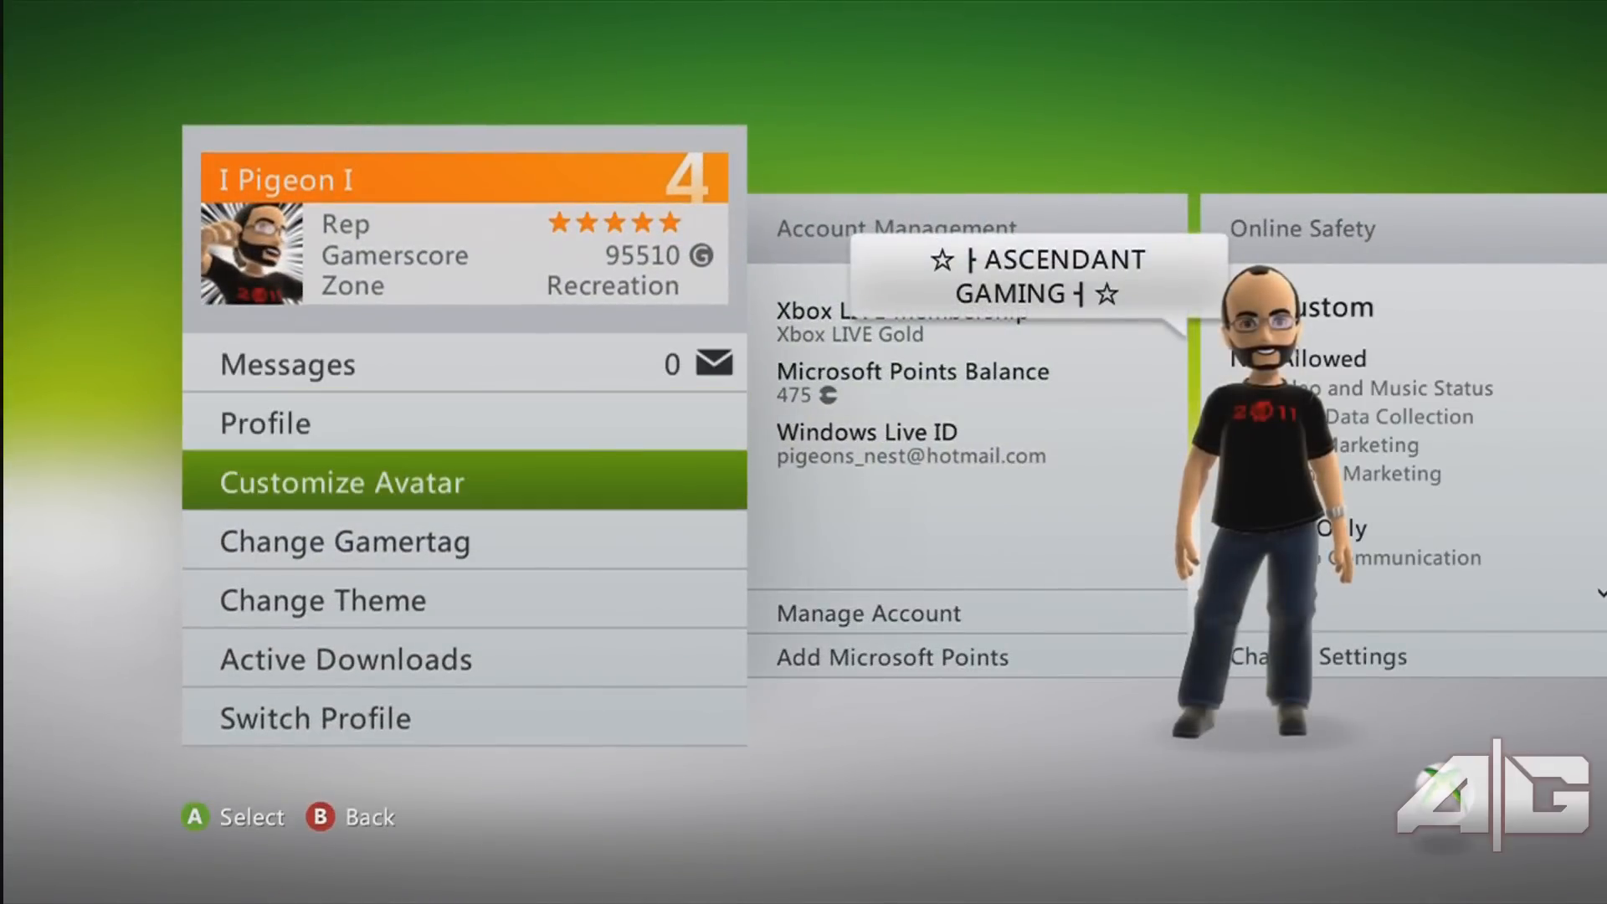
Select the AG theme and return to the dashboard showing the Ascendant Gaming background
{"action": "left_click", "coordinate": [322, 599]}
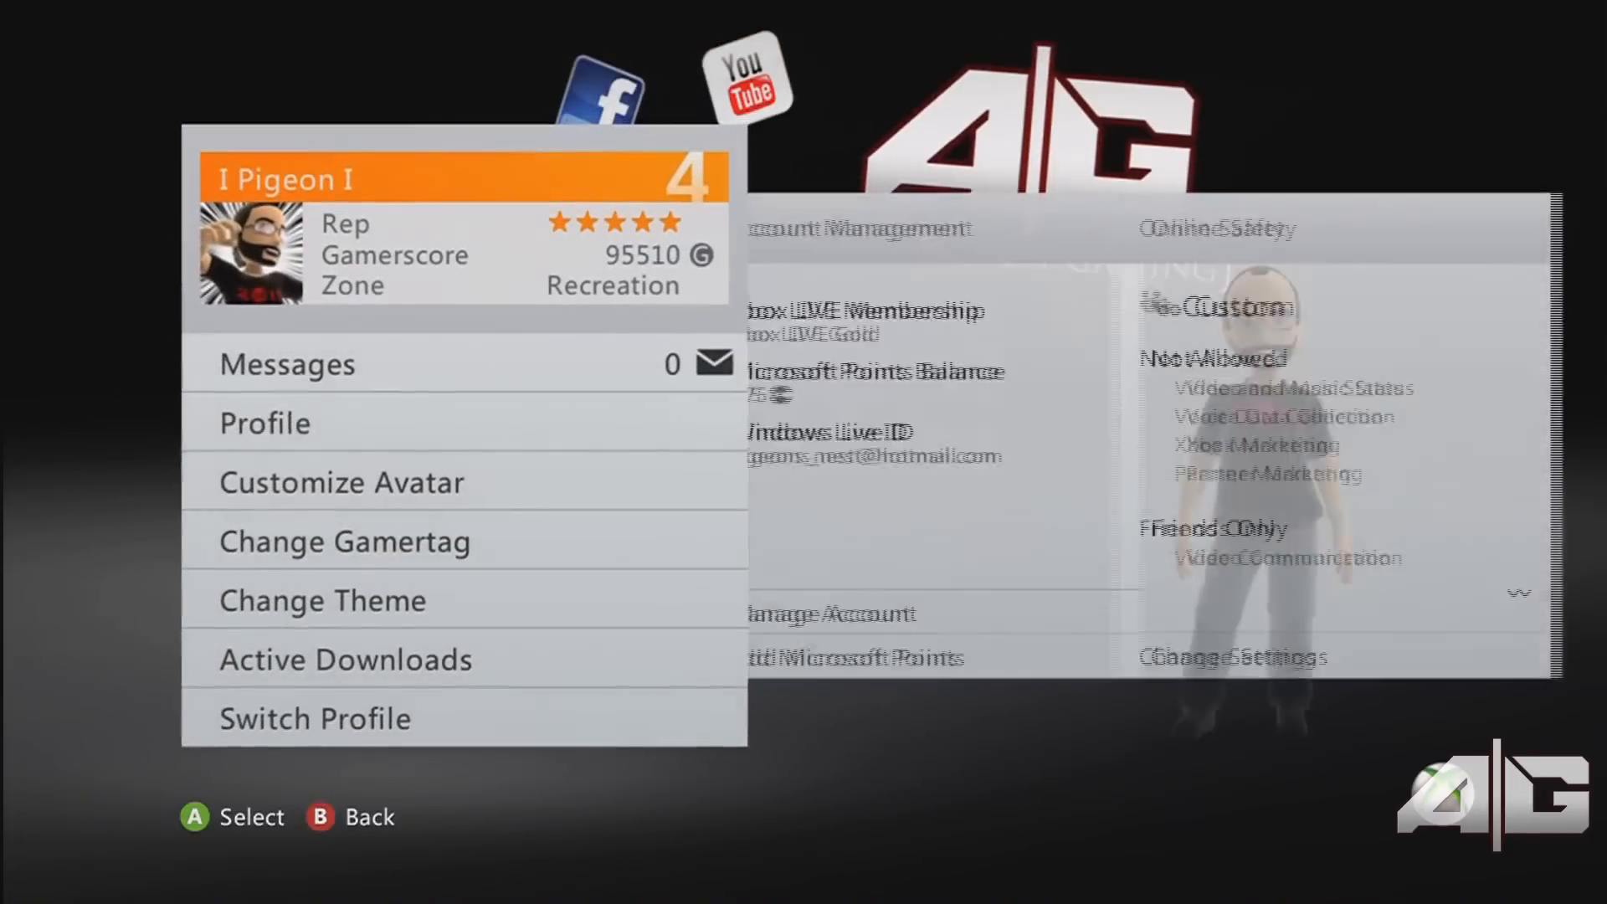
{"action": "key", "text": "Back"}
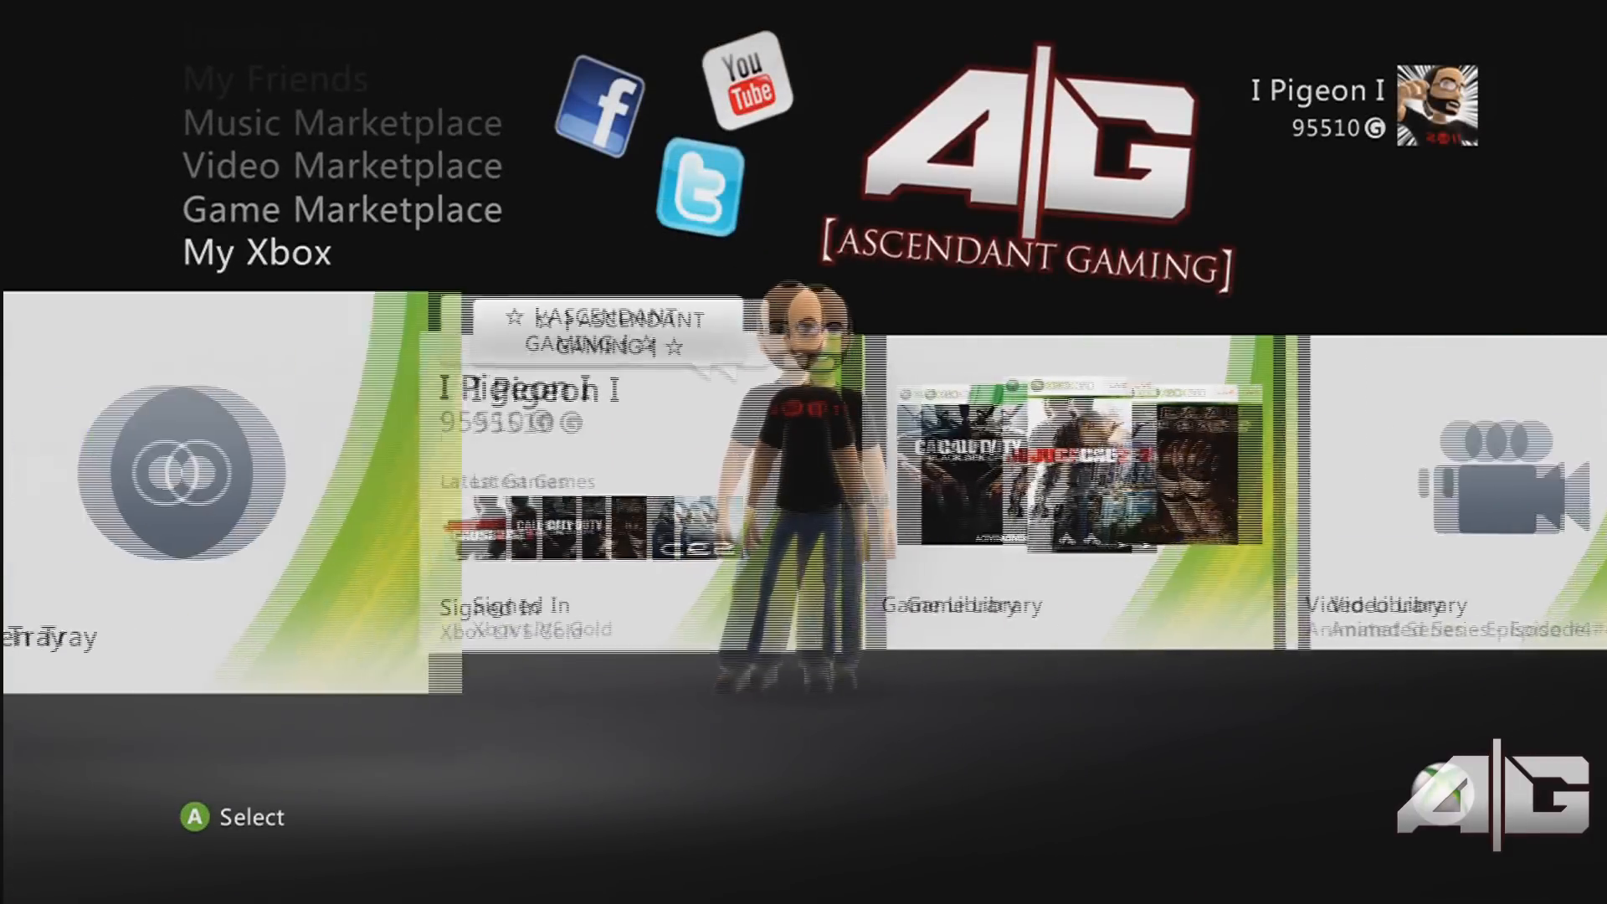